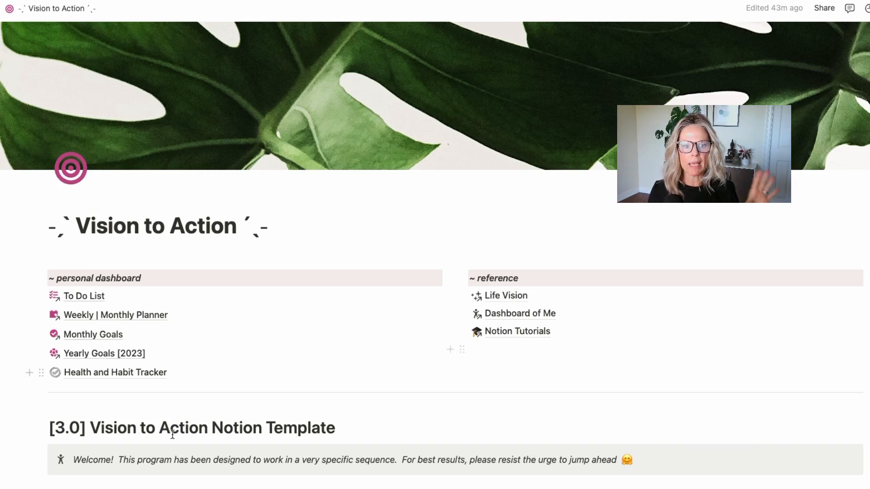
# Step: Scroll down the sidebar/page and open the Dashboard of Me page
pyautogui.scroll(-3)
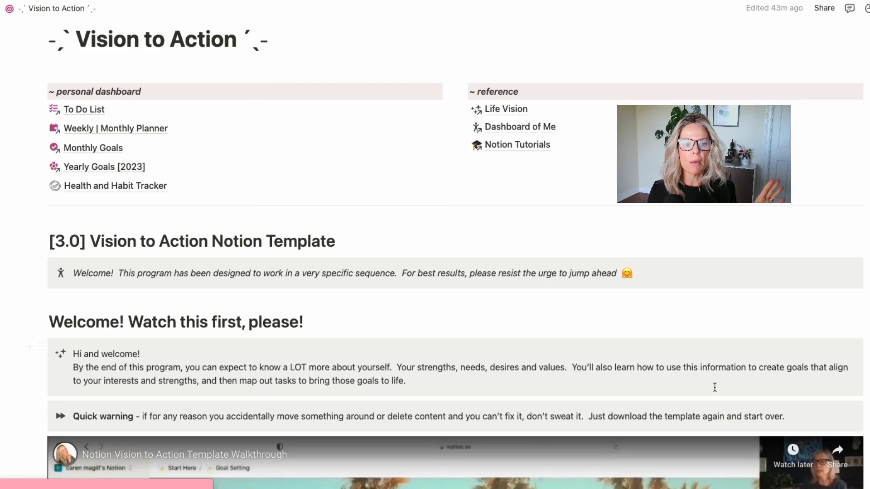
pyautogui.scroll(-3)
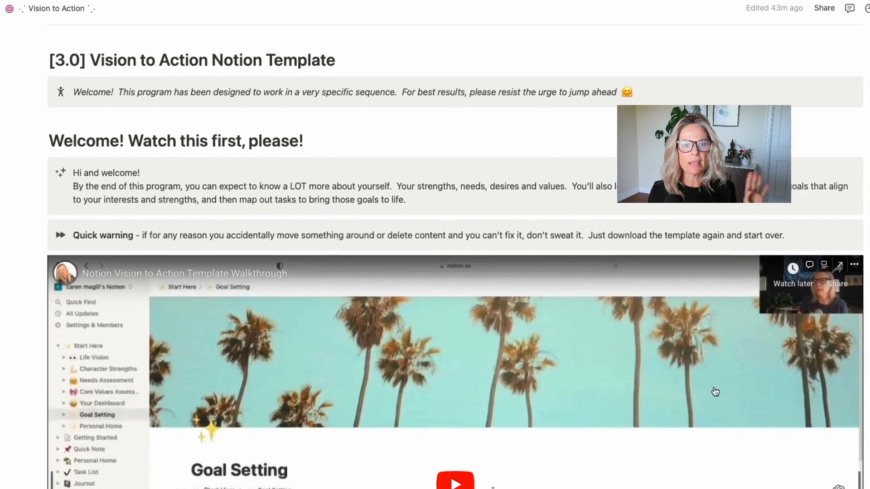
pyautogui.scroll(-3)
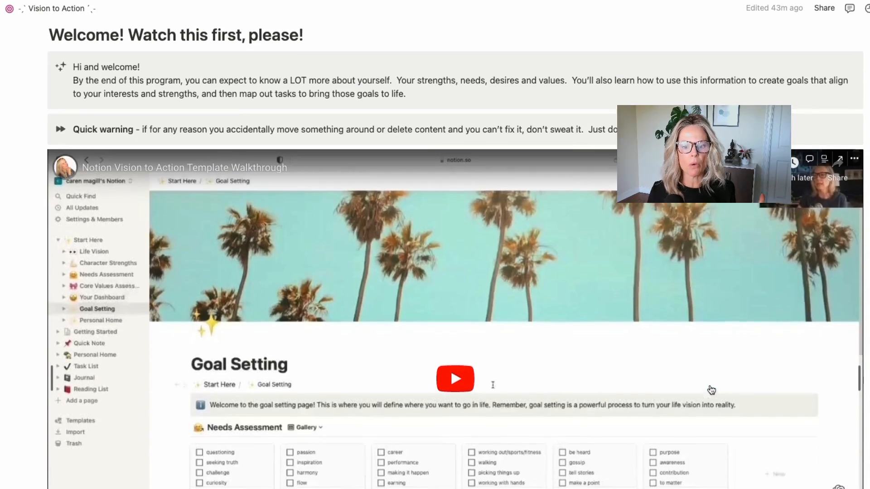
pyautogui.scroll(-3)
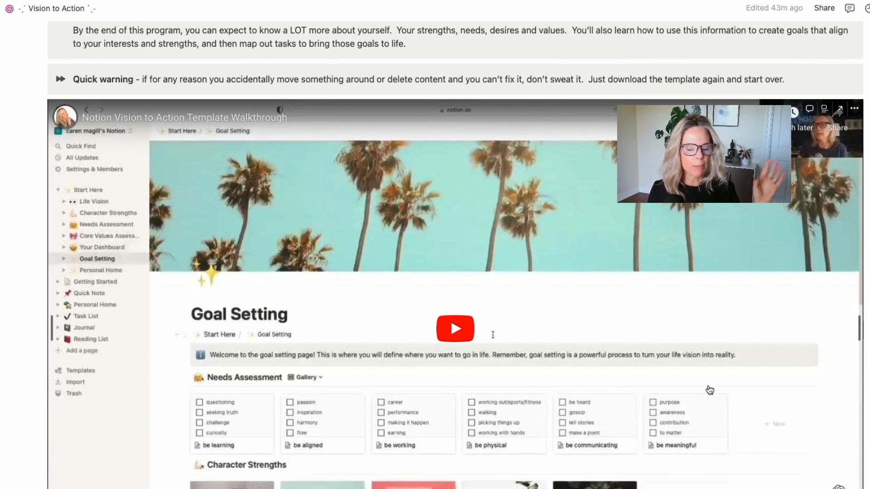
pyautogui.scroll(-3)
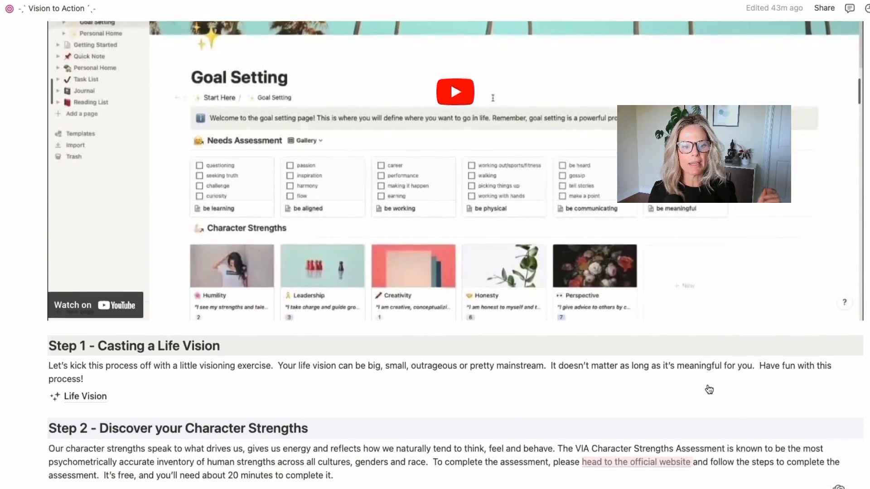
pyautogui.scroll(-3)
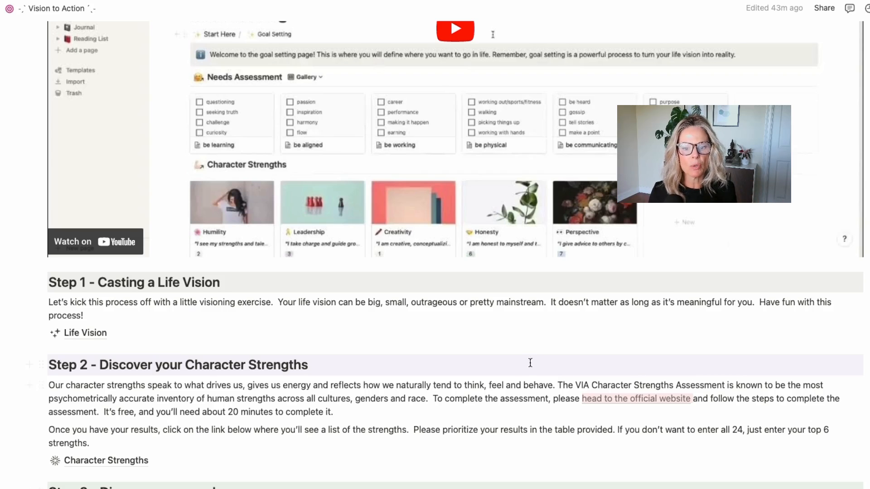
pyautogui.scroll(-3)
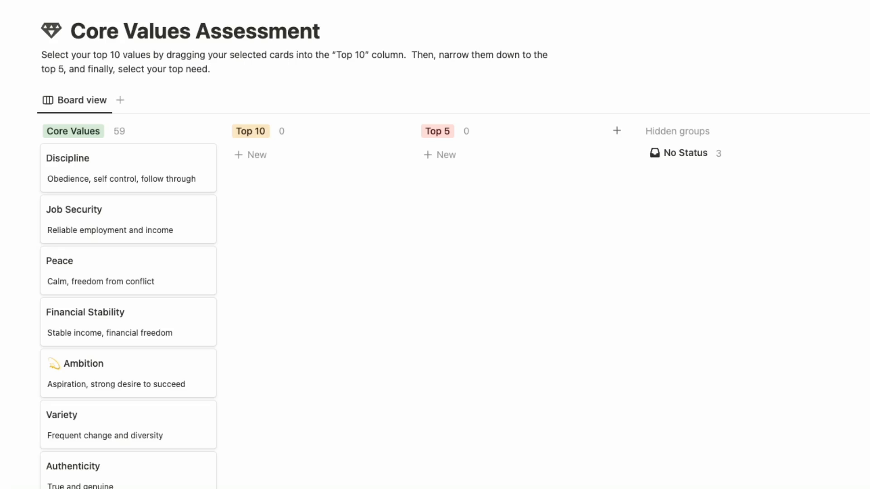
pyautogui.moveTo(201, 170)
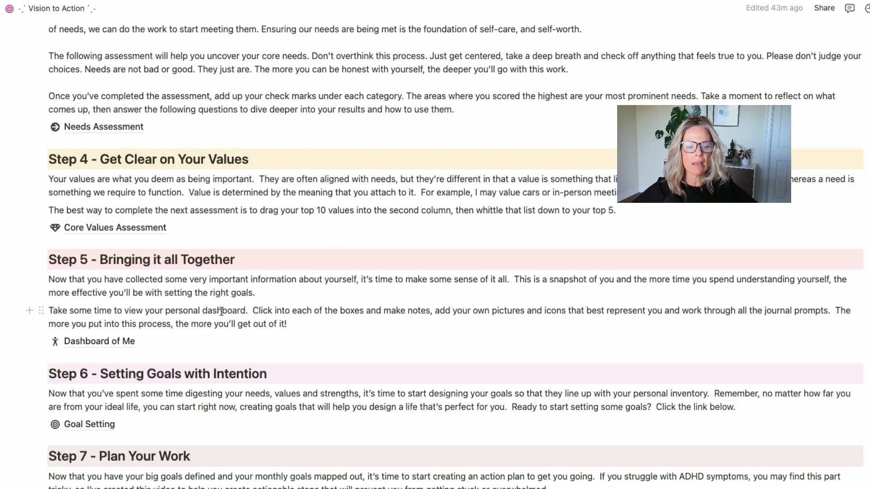
pyautogui.click(100, 341)
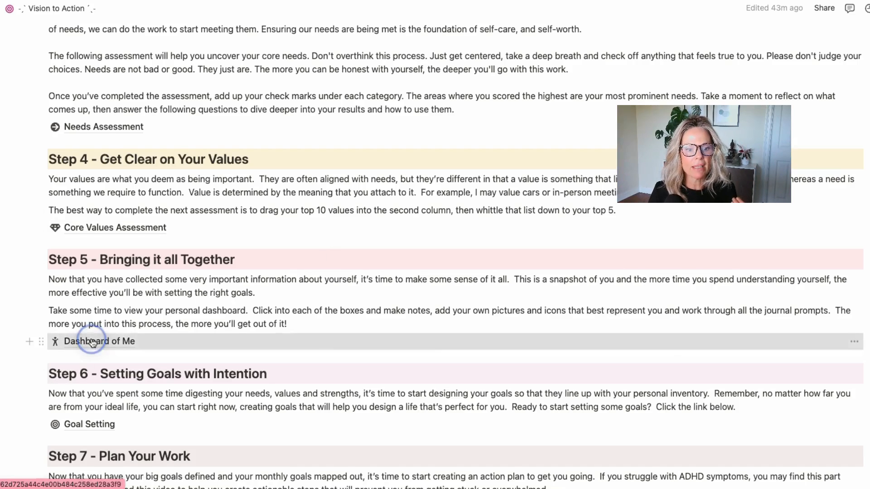
pyautogui.click(100, 342)
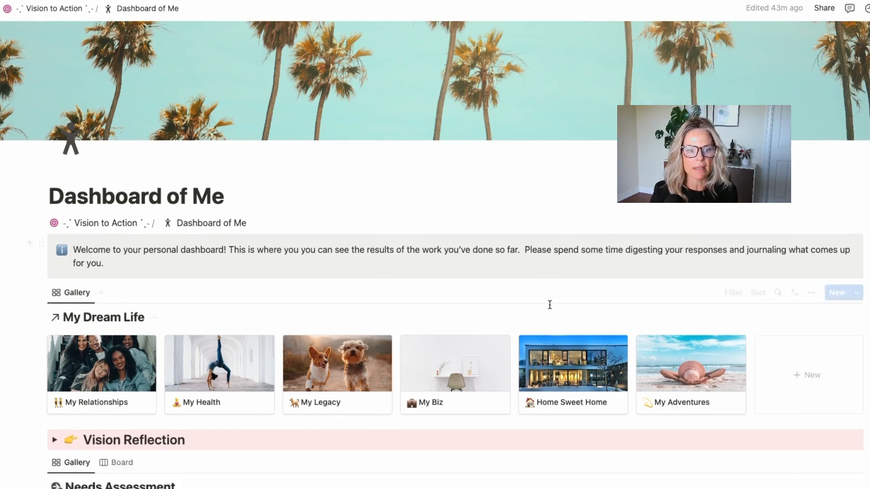
# Step: Expand the Needs Assessment Reflection and its Takeaways toggle to reveal the journaling questions
pyautogui.scroll(-3)
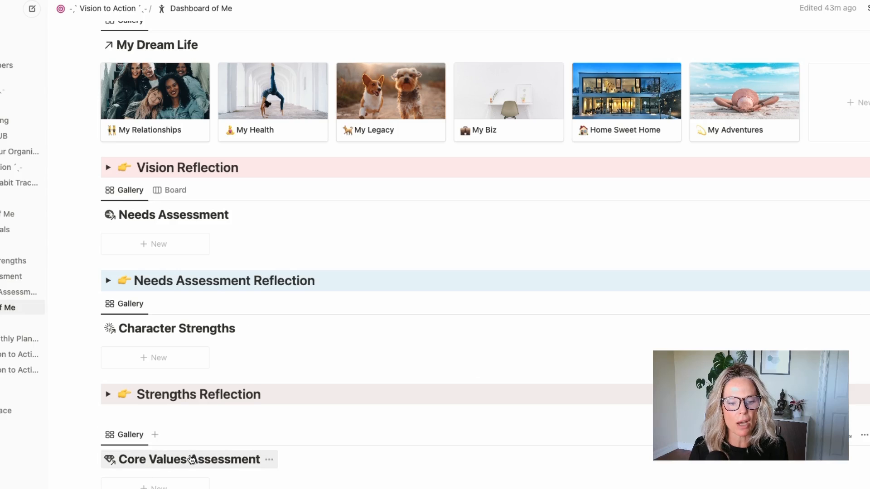
pyautogui.scroll(-3)
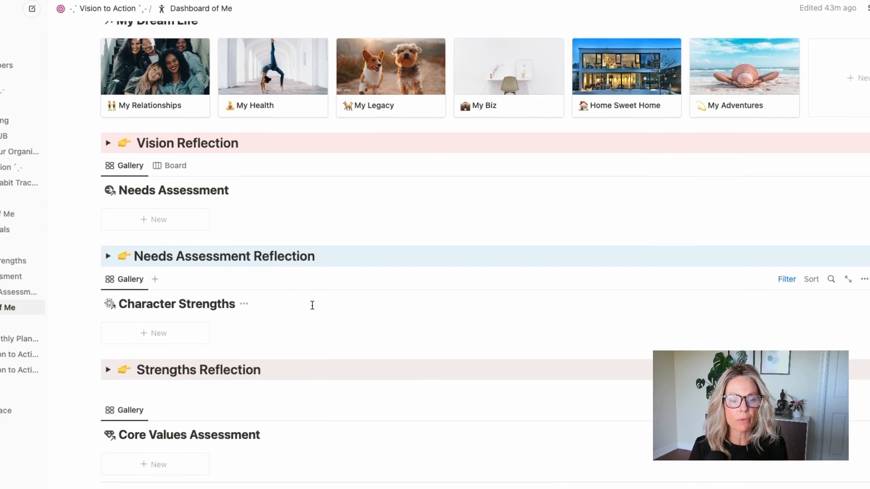
pyautogui.moveTo(108, 257)
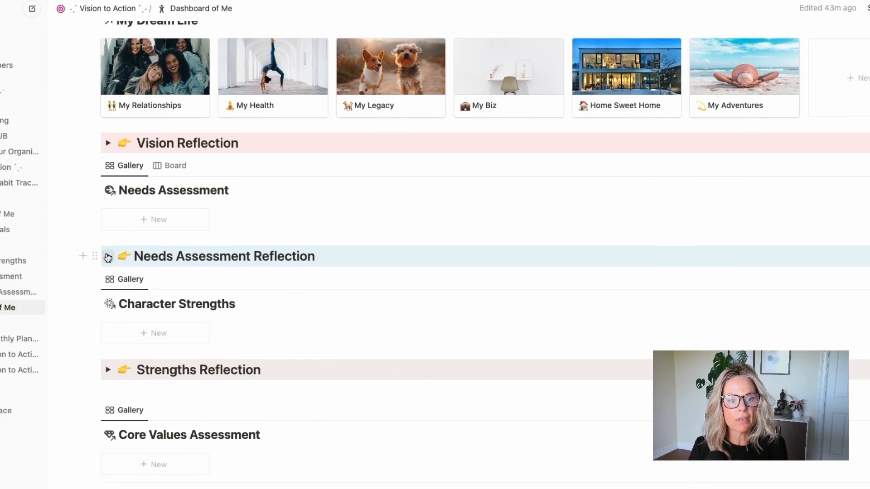
pyautogui.click(108, 256)
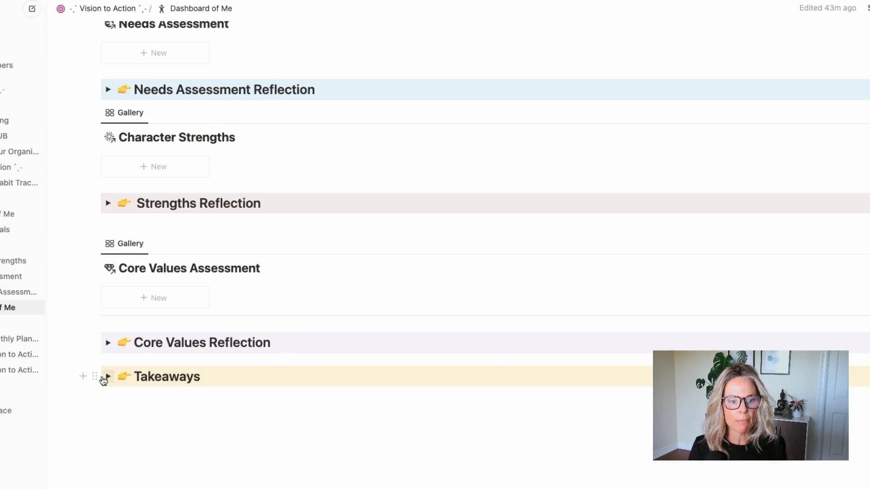
pyautogui.click(109, 377)
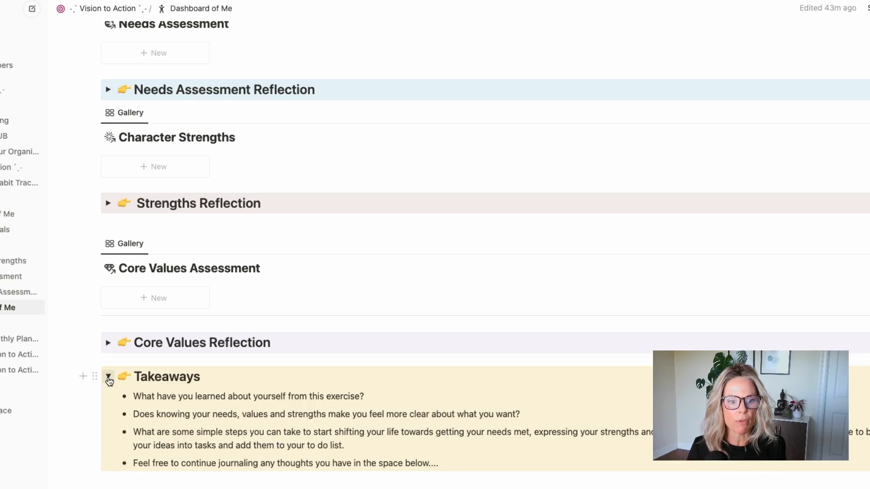
pyautogui.scroll(3)
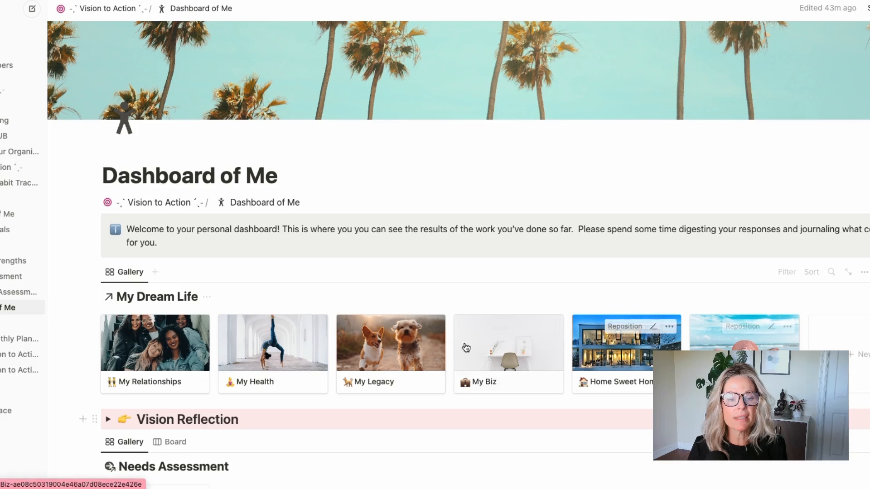
pyautogui.scroll(-3)
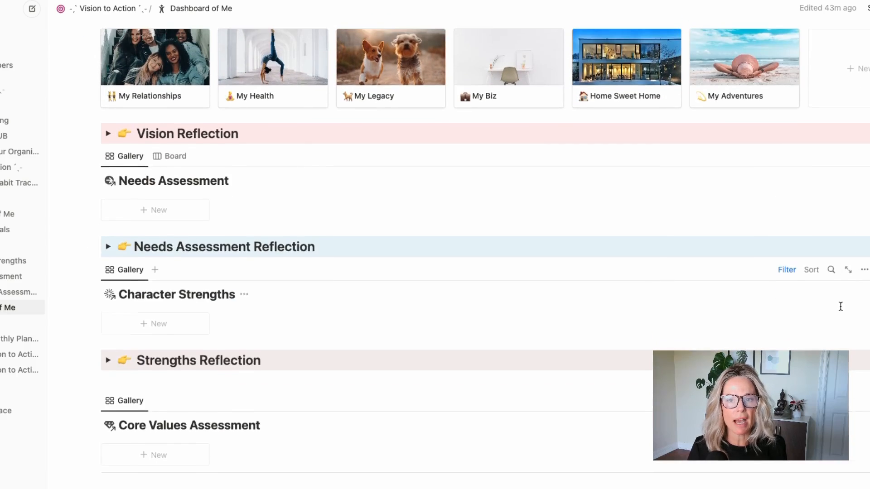
pyautogui.scroll(3)
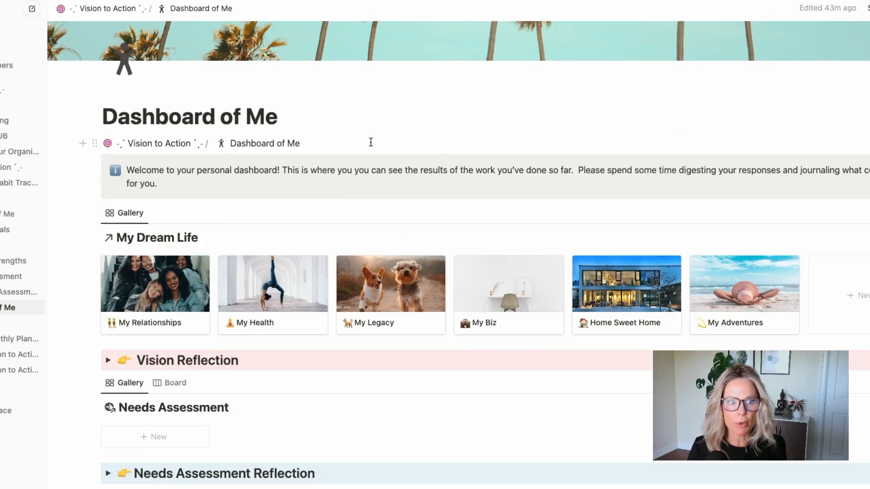
pyautogui.moveTo(159, 143)
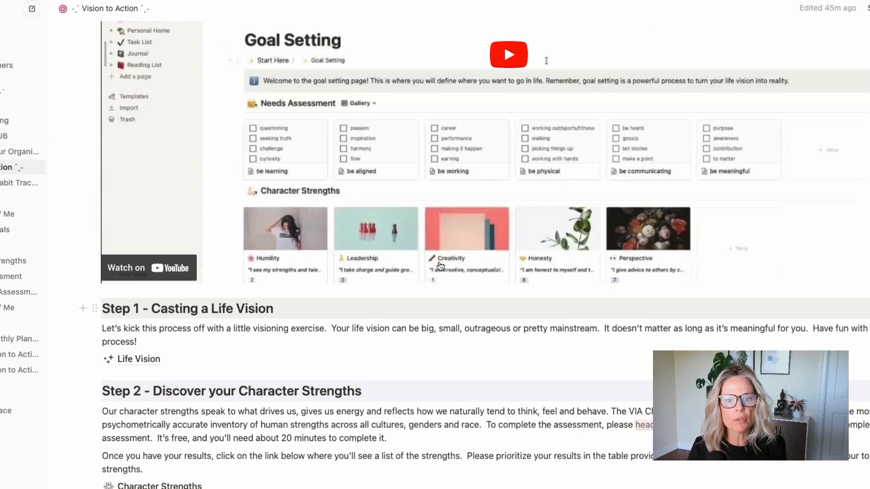
# Step: Scroll down the Vision to Action page to Steps 5–8 and the Weekly | Monthly Planner
pyautogui.scroll(-3)
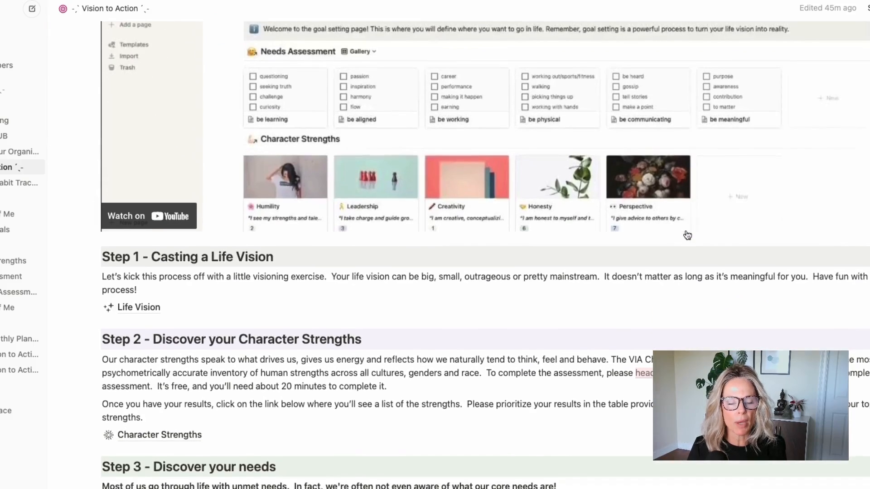
pyautogui.scroll(-3)
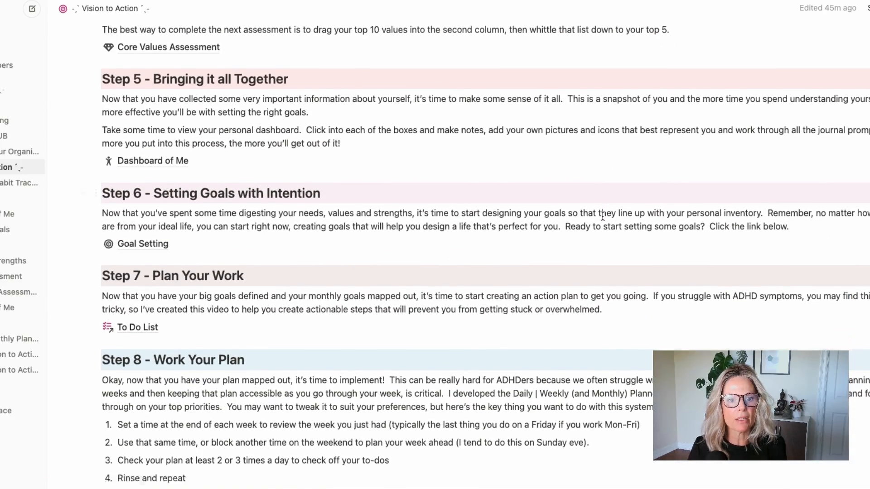
pyautogui.scroll(-3)
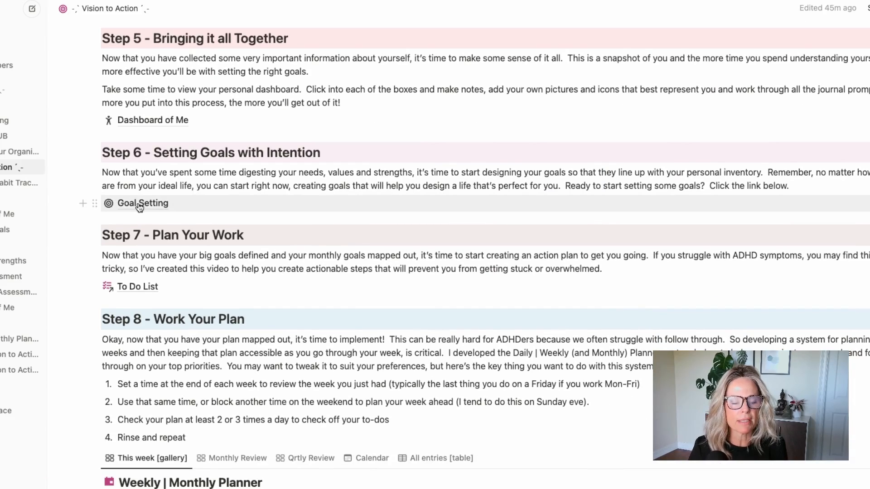
pyautogui.moveTo(138, 290)
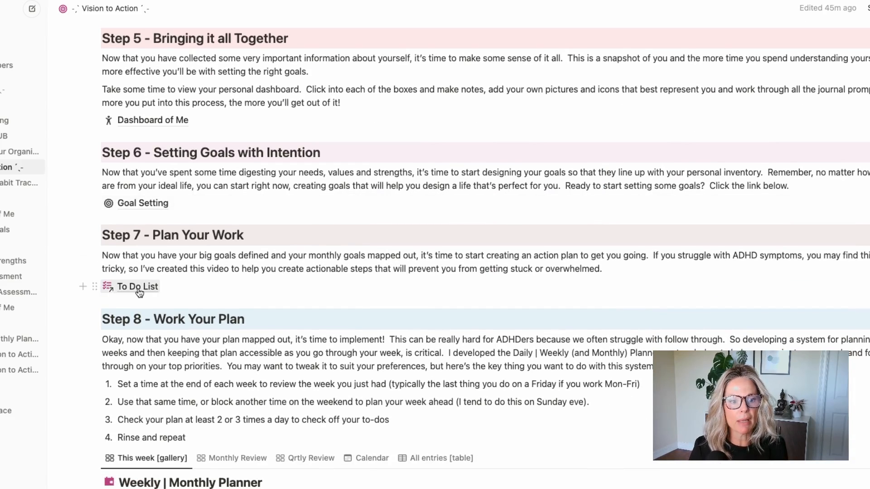
pyautogui.scroll(-3)
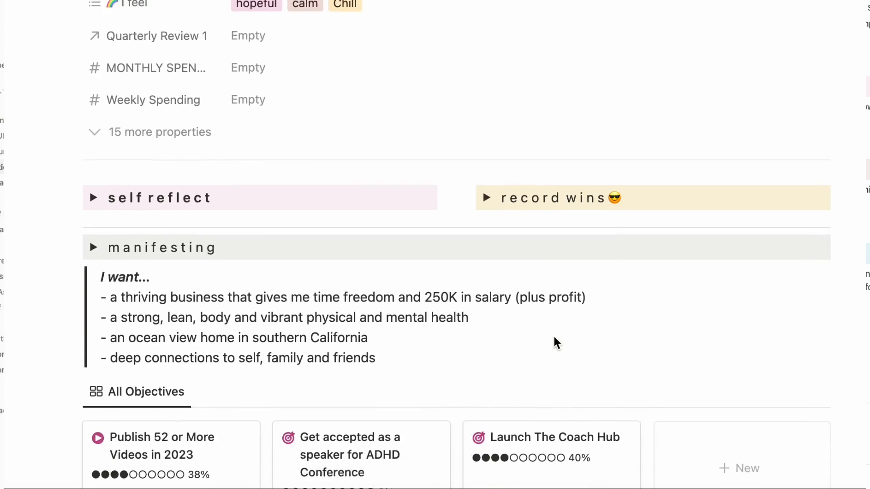
# Step: Scroll down past the wellness + habits table on the weekly page
pyautogui.scroll(-3)
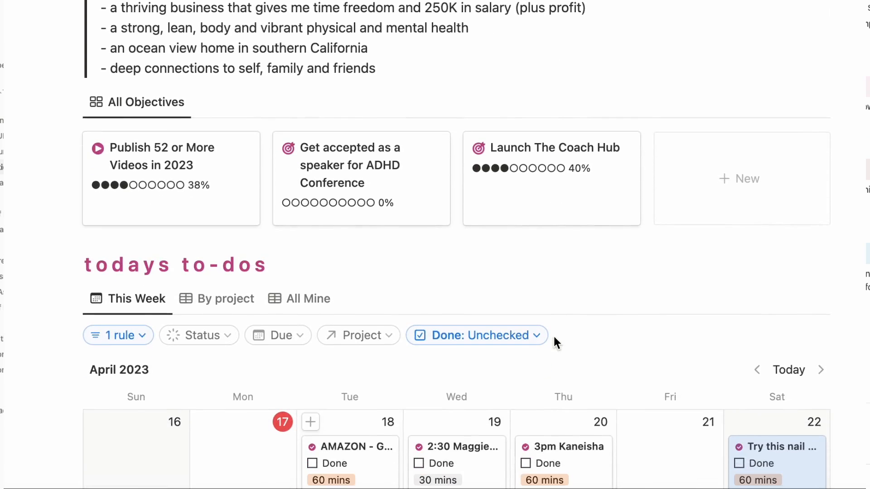
pyautogui.scroll(-3)
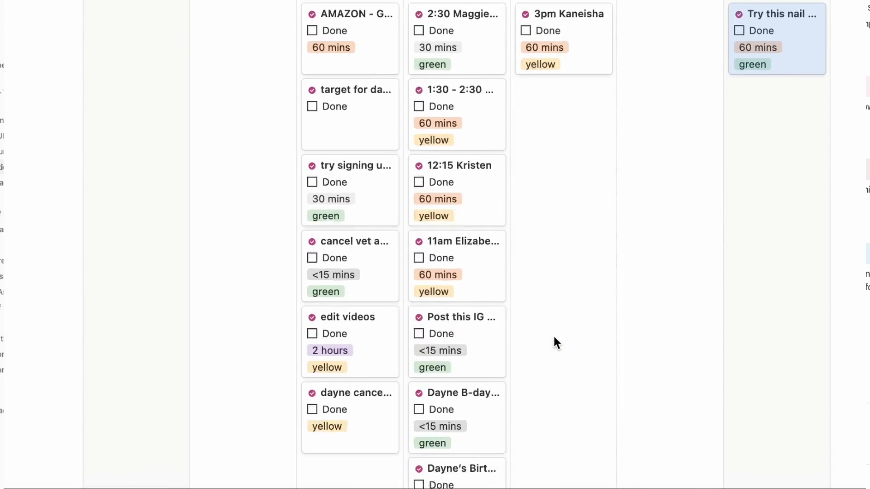
pyautogui.scroll(-3)
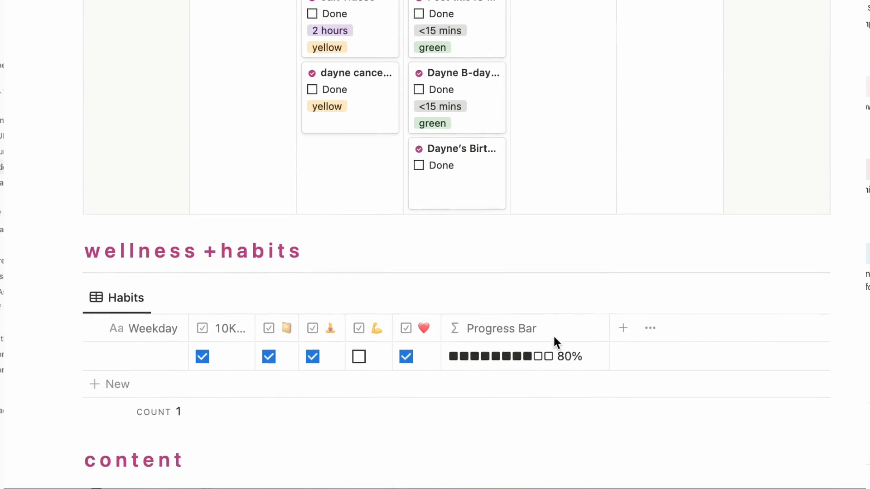
pyautogui.scroll(-3)
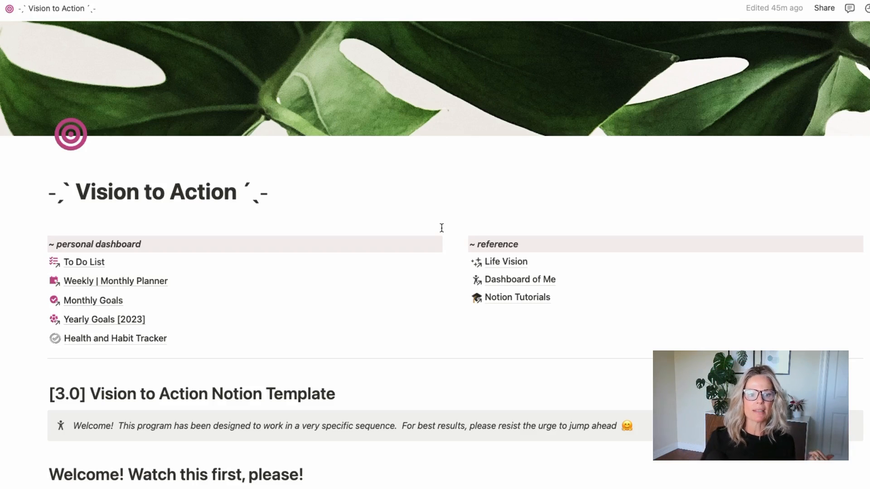
# Step: Open the Weekly | Monthly Planner page from the personal dashboard links
pyautogui.click(116, 281)
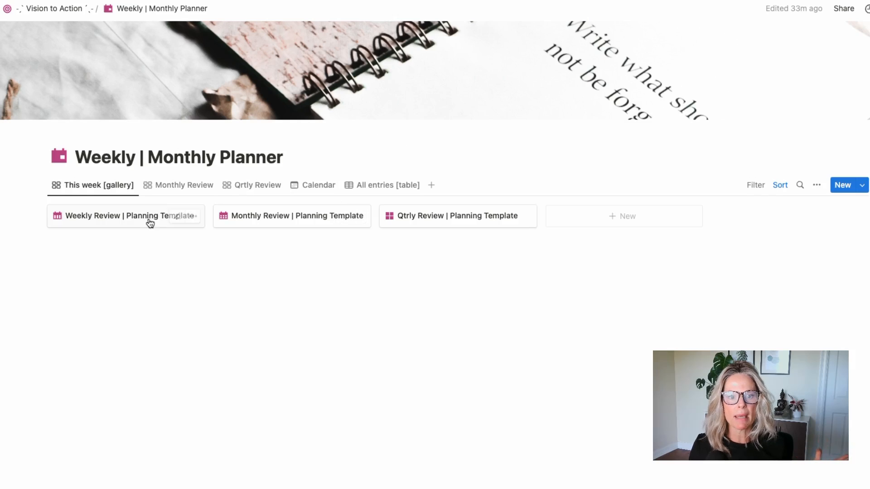
pyautogui.moveTo(446, 285)
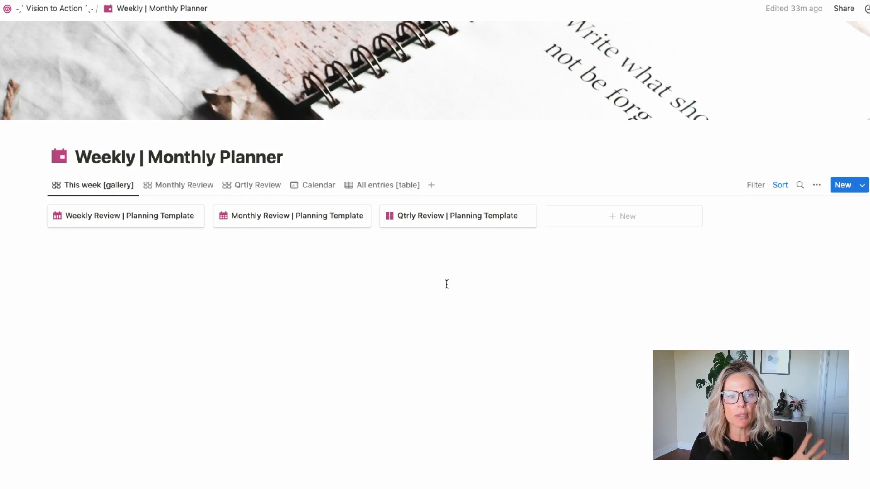
pyautogui.moveTo(801, 271)
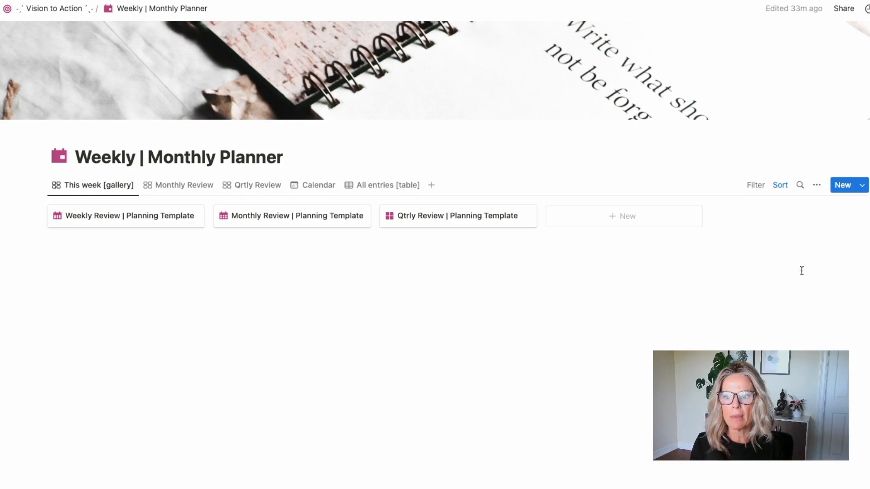
# Step: Create a new planner entry from the Weekly Review | Planning Template via the New dropdown
pyautogui.click(861, 185)
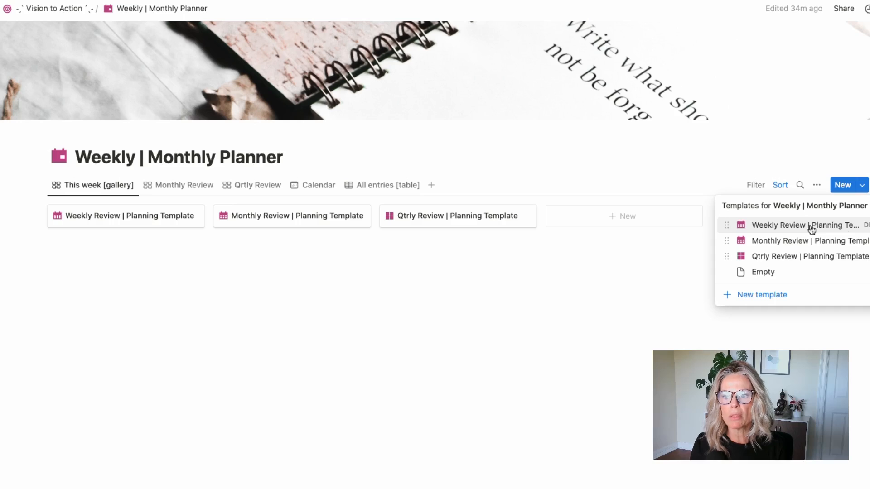
pyautogui.click(805, 225)
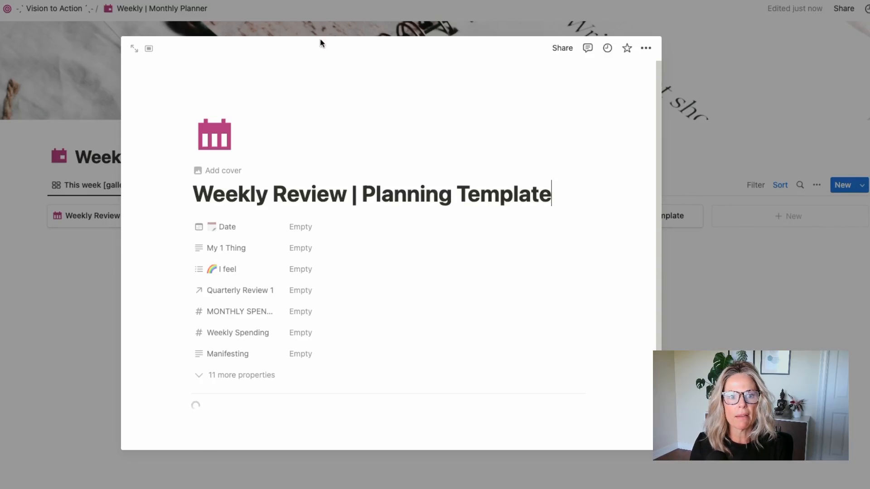
# Step: Open the entry as a full page, date it April 17, 2023, and show all hidden properties
pyautogui.click(134, 48)
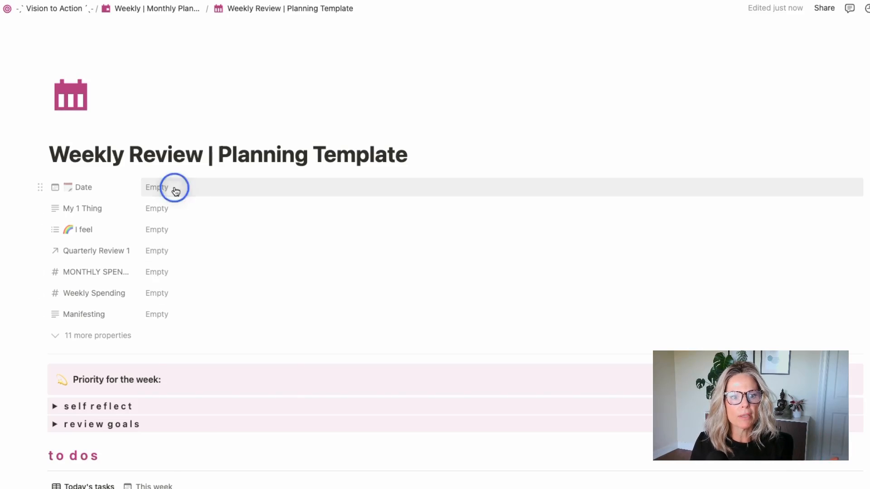
pyautogui.click(157, 187)
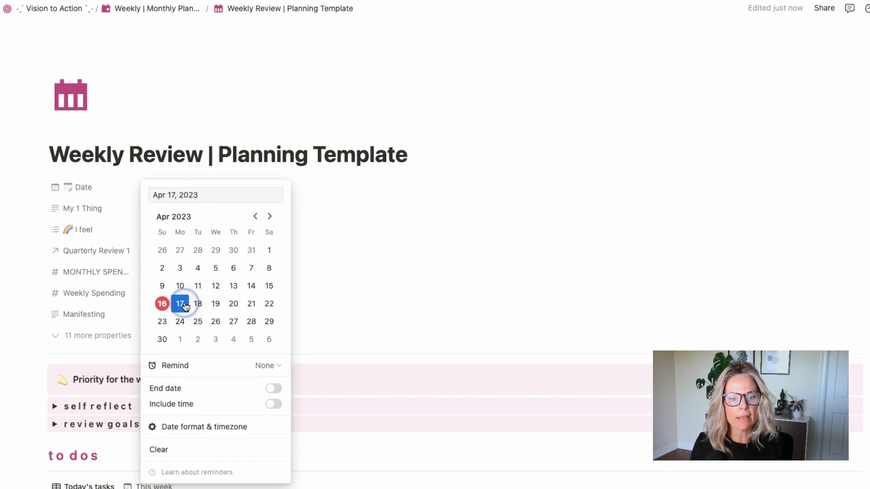
pyautogui.click(180, 303)
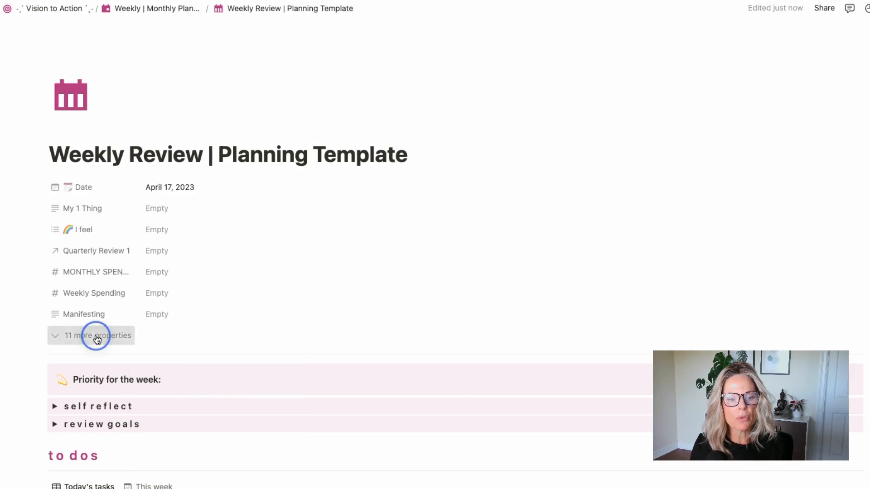
pyautogui.click(97, 336)
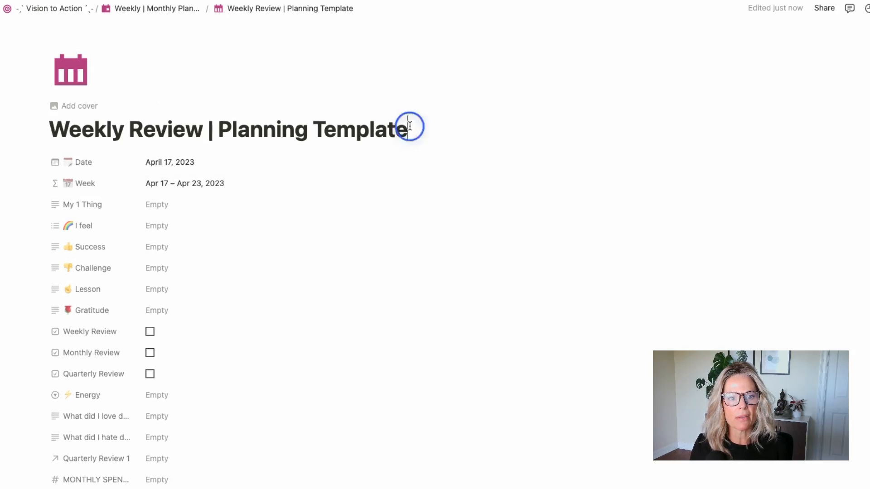
# Step: Retitle the page 'April 17 - 23' and set My 1 Thing to 'revamping template'
pyautogui.tripleClick(228, 129)
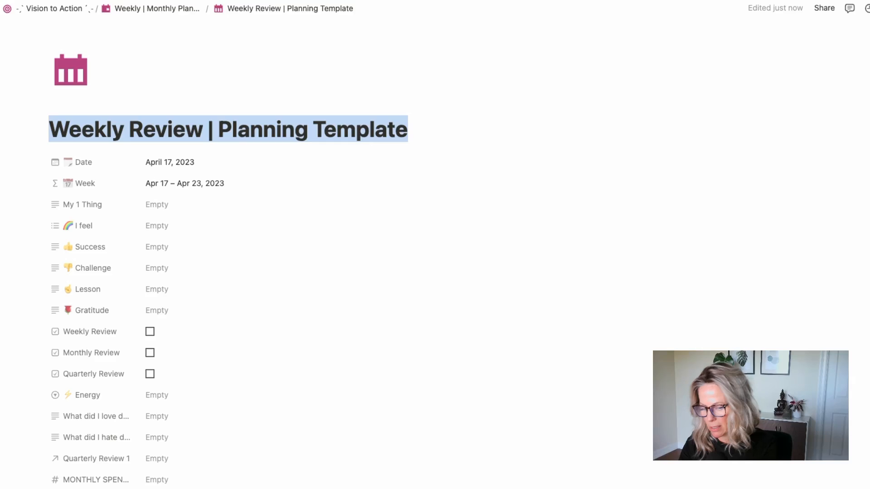
pyautogui.write('April 17 - 23')
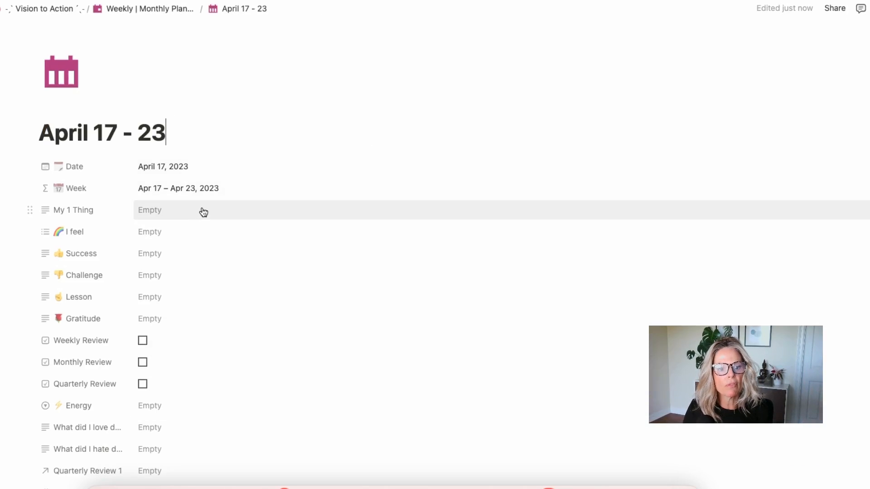
pyautogui.click(204, 211)
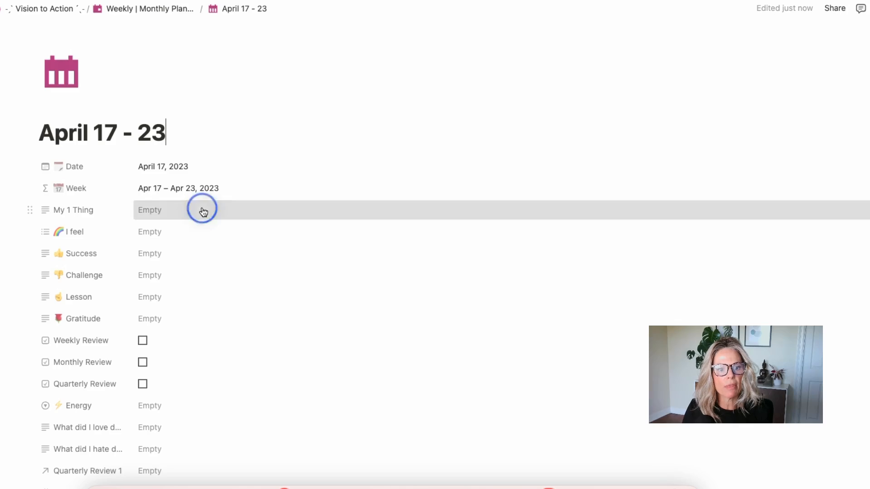
pyautogui.click(202, 209)
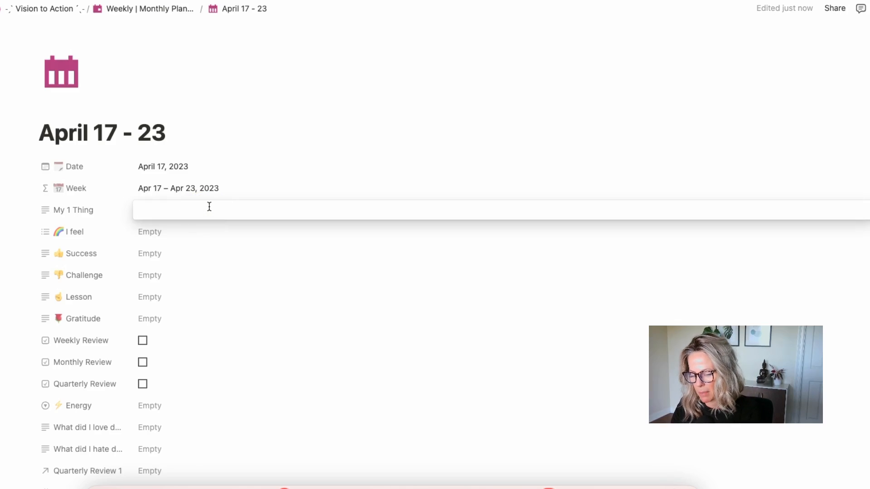
pyautogui.write('revamping tem')
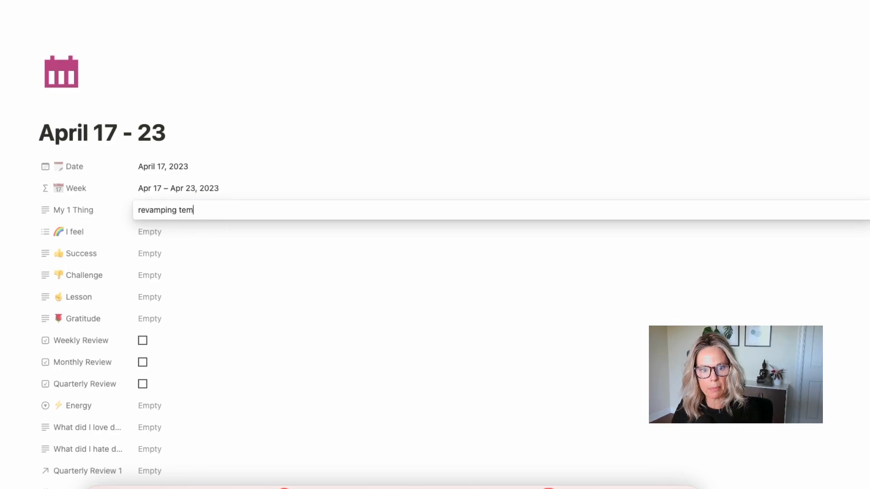
# Step: Tag the I feel property with Grateful among the mood options
pyautogui.click(150, 231)
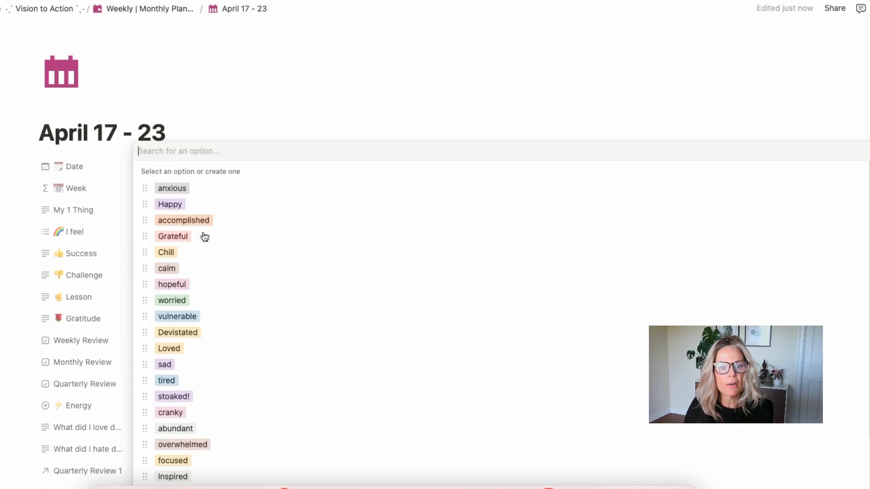
pyautogui.click(165, 252)
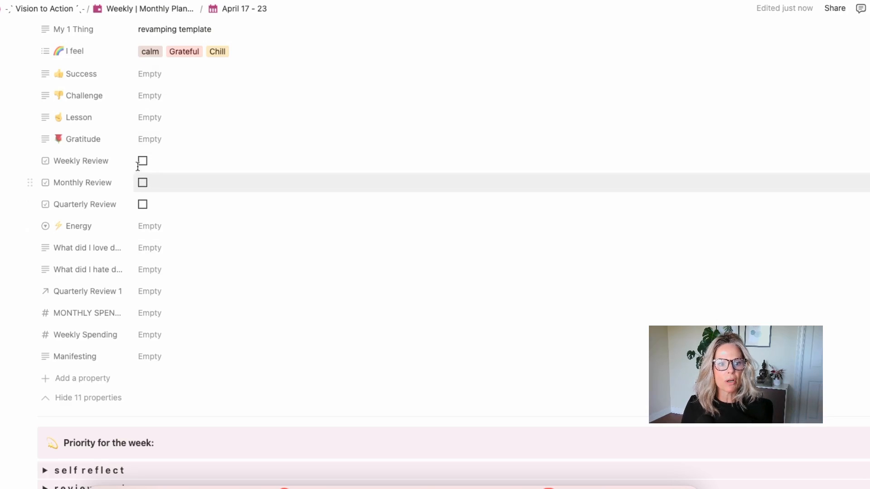
# Step: Tick the Weekly Review checkbox and scroll down to the page's reflection sections
pyautogui.click(143, 161)
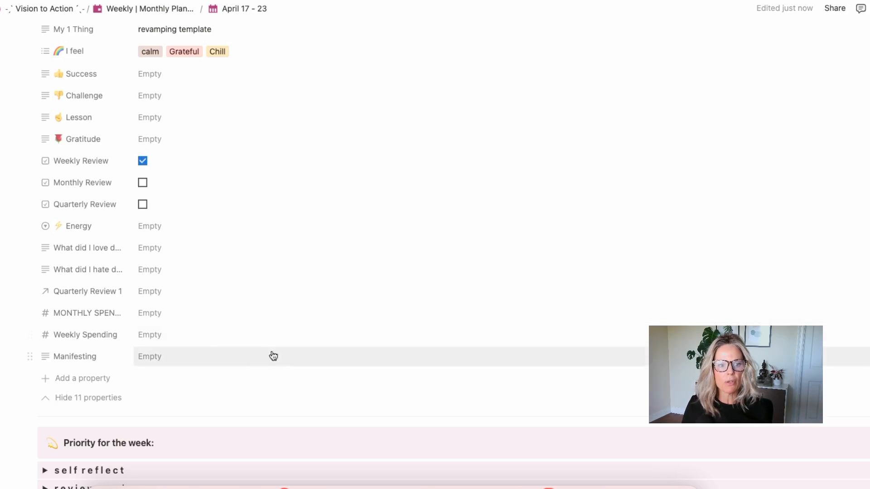
pyautogui.moveTo(255, 290)
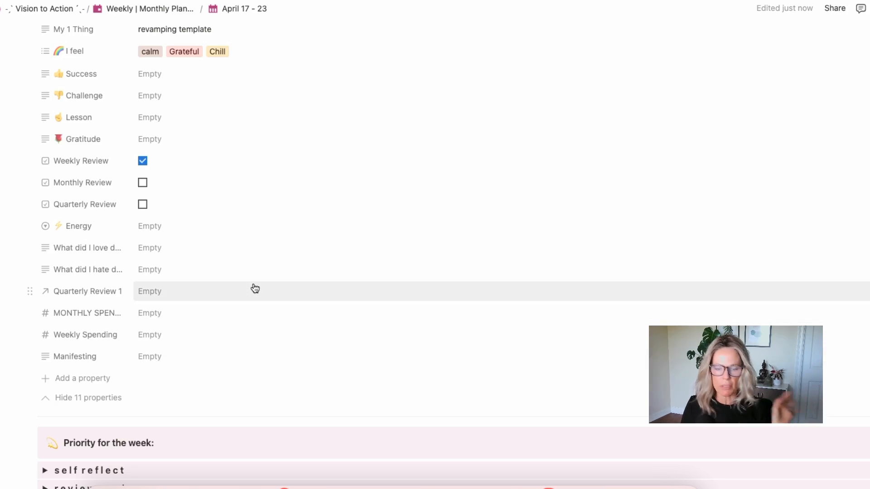
pyautogui.scroll(-3)
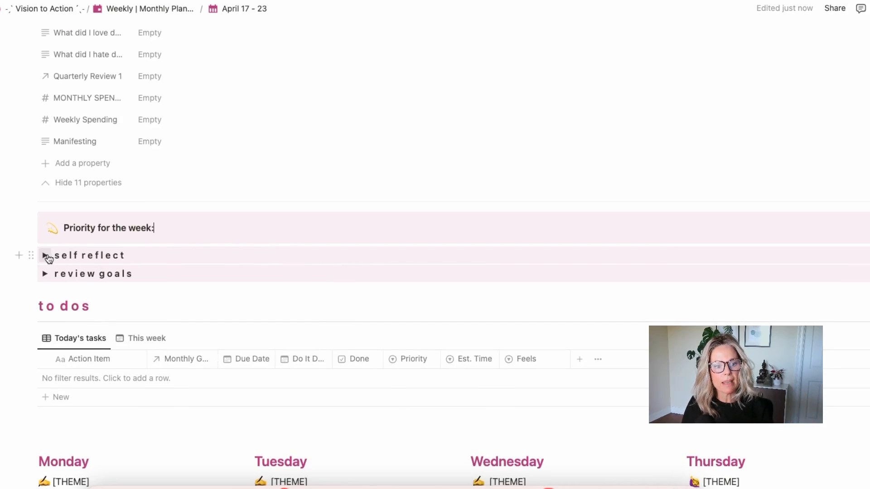
# Step: Browse the self reflect VALUES, STRENGTHS and NEEDS tabs, then collapse it and expand review goals
pyautogui.click(45, 255)
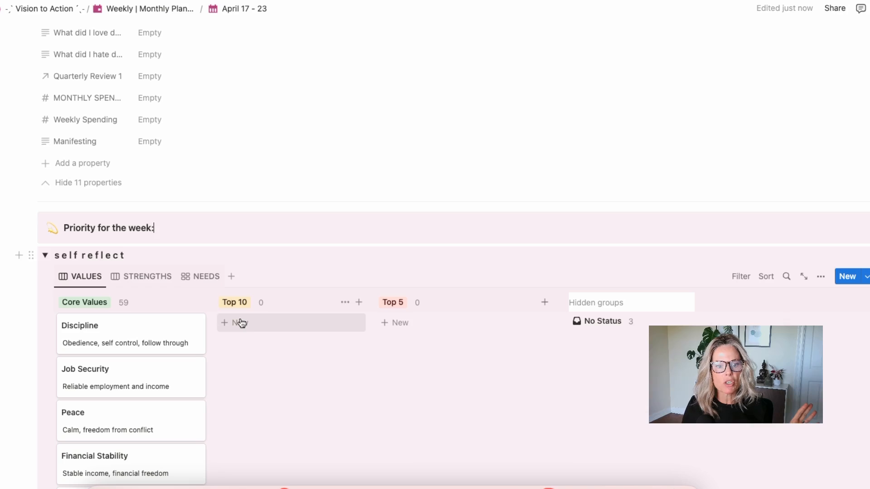
pyautogui.click(147, 277)
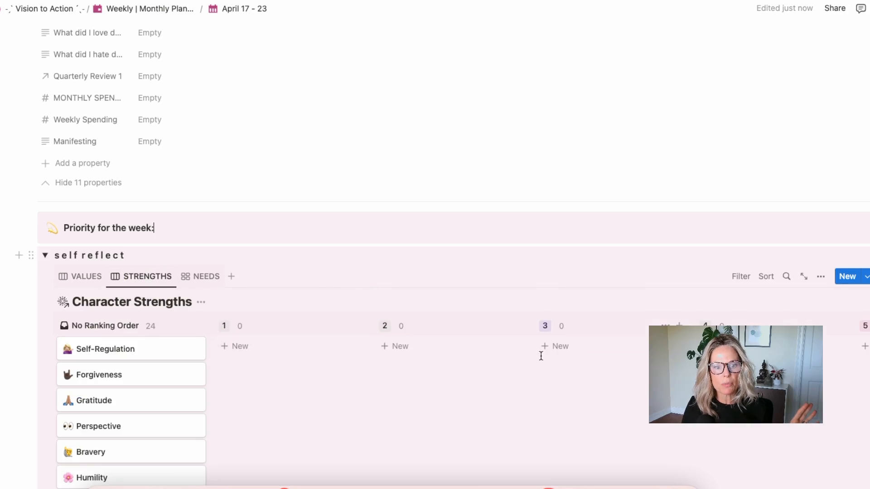
pyautogui.click(206, 276)
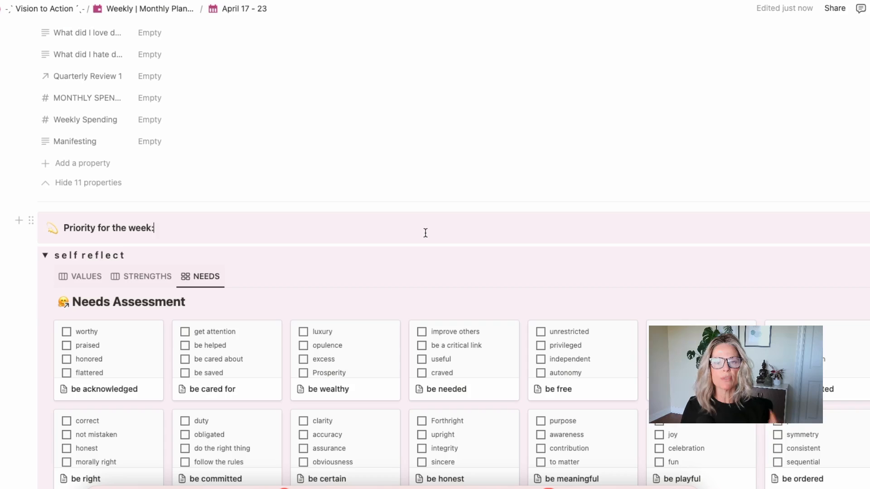
pyautogui.click(45, 256)
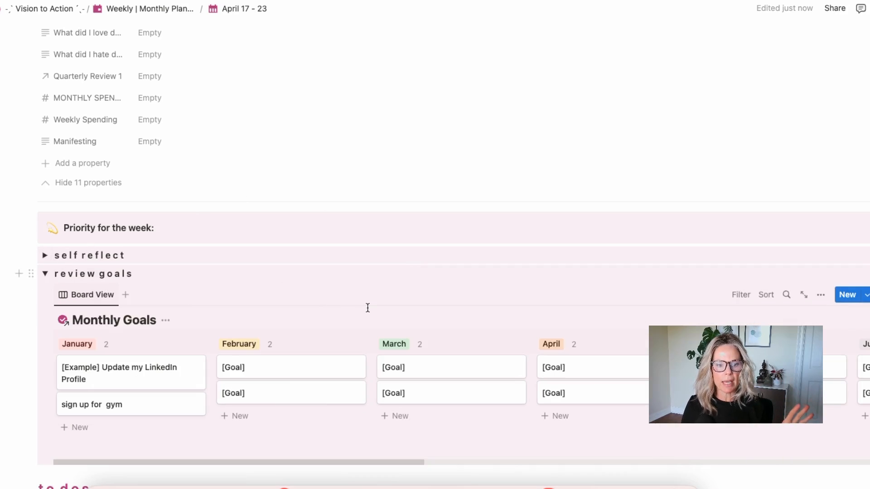
pyautogui.click(154, 229)
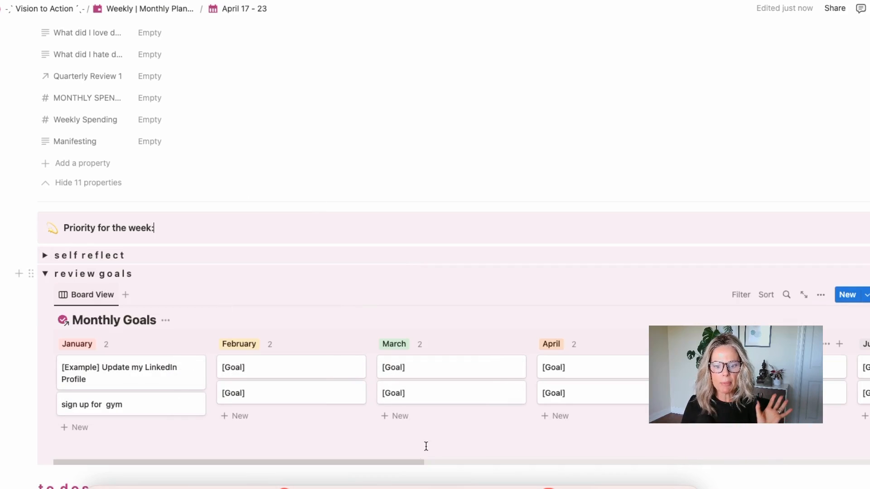
pyautogui.scroll(-3)
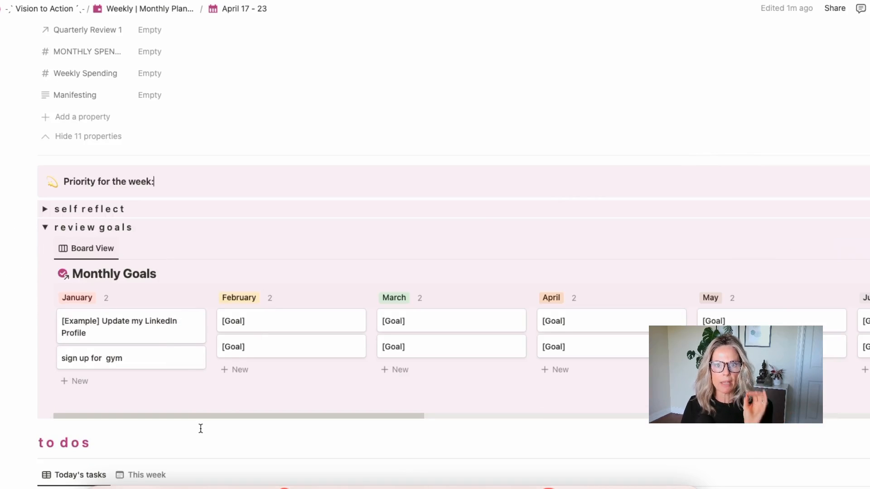
pyautogui.scroll(-3)
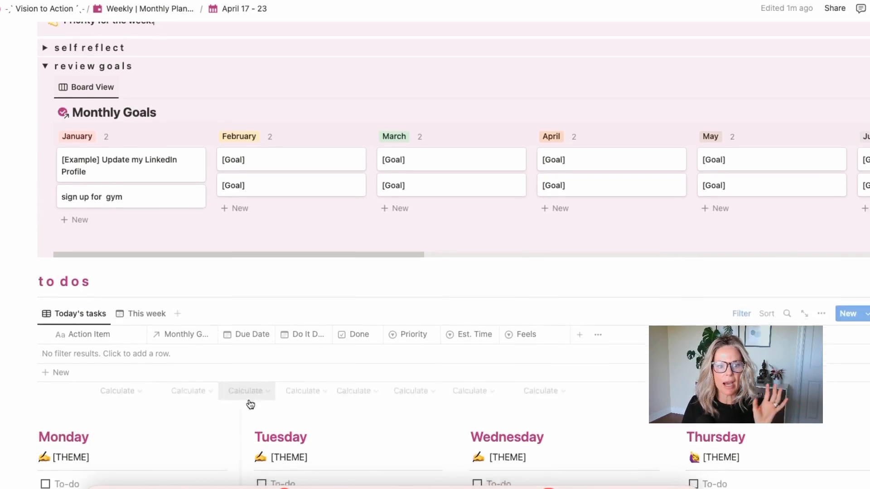
pyautogui.scroll(-3)
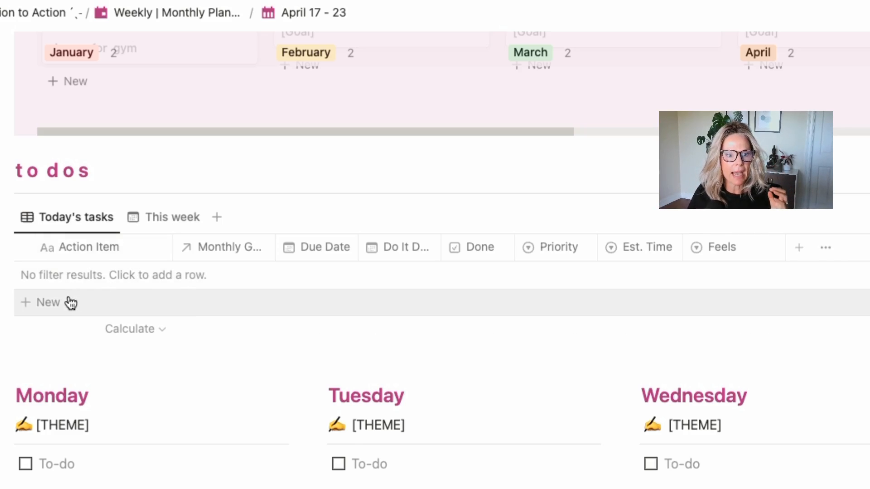
# Step: Name the new task 'buy flights for wedding' and set its due date to April 21, 2023
pyautogui.write('b')
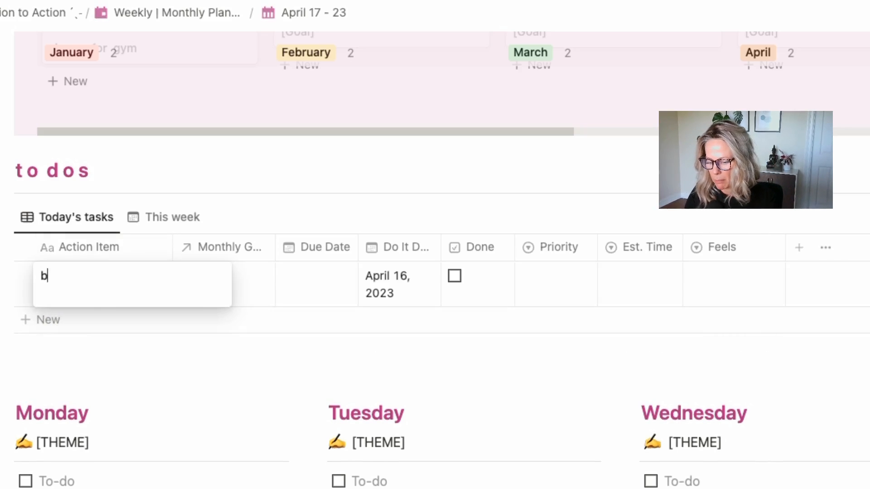
pyautogui.write('uy flights for wedding')
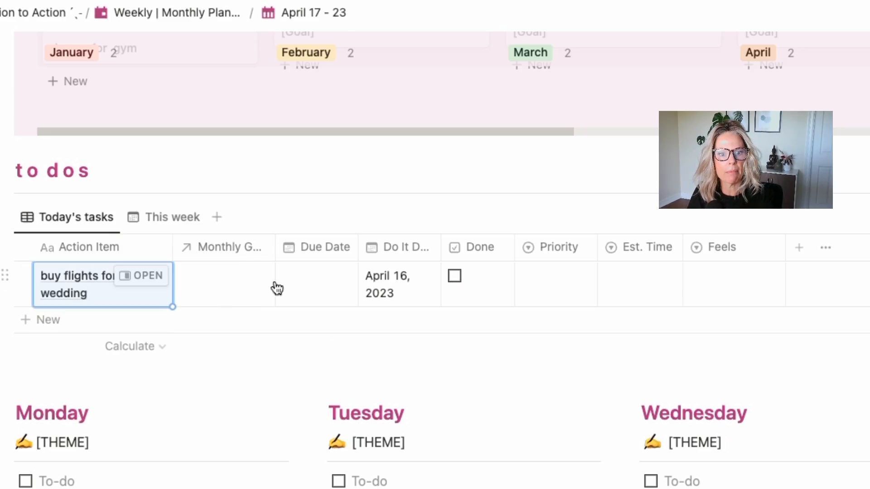
pyautogui.click(389, 284)
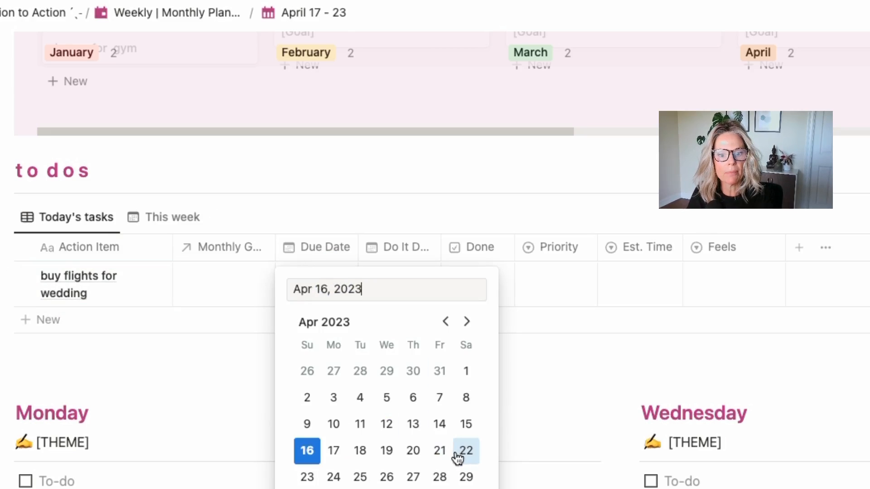
pyautogui.click(439, 451)
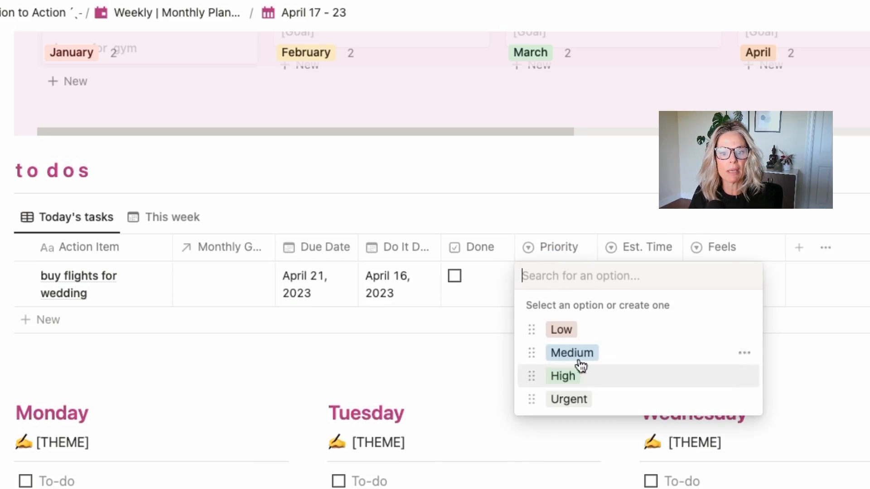
# Step: Set the task's priority to Medium and its feeling to Meh
pyautogui.click(572, 353)
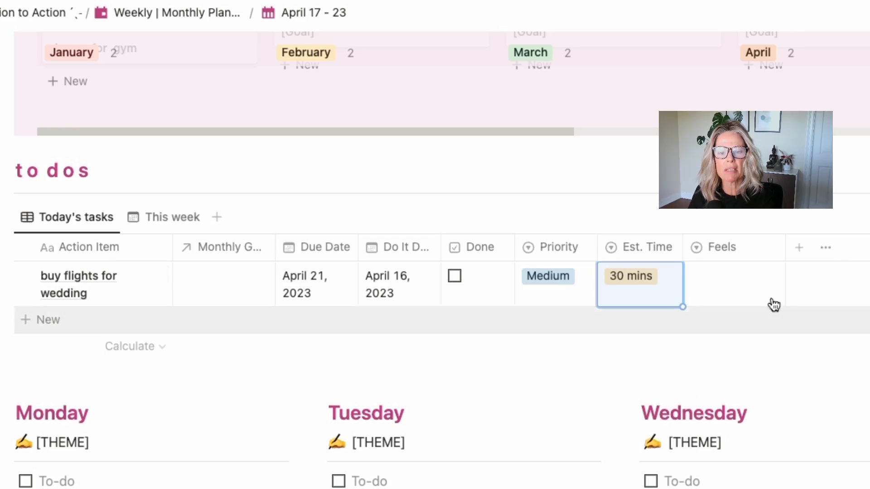
pyautogui.click(733, 284)
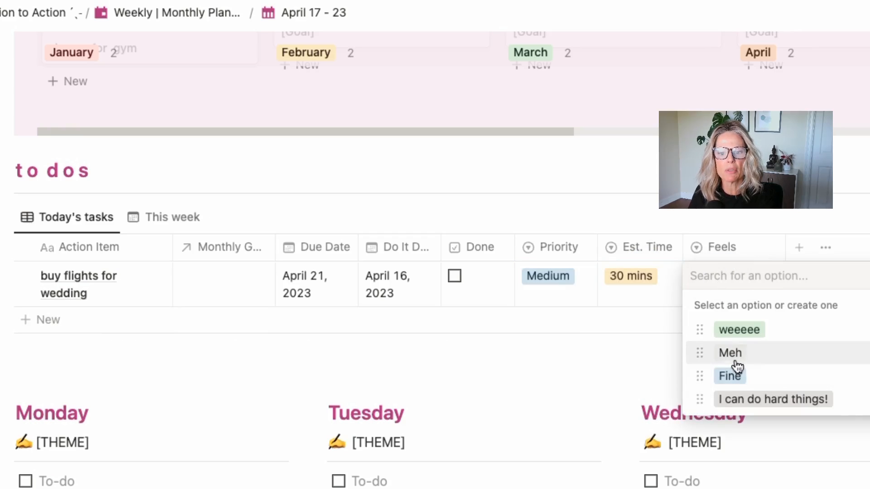
pyautogui.click(729, 353)
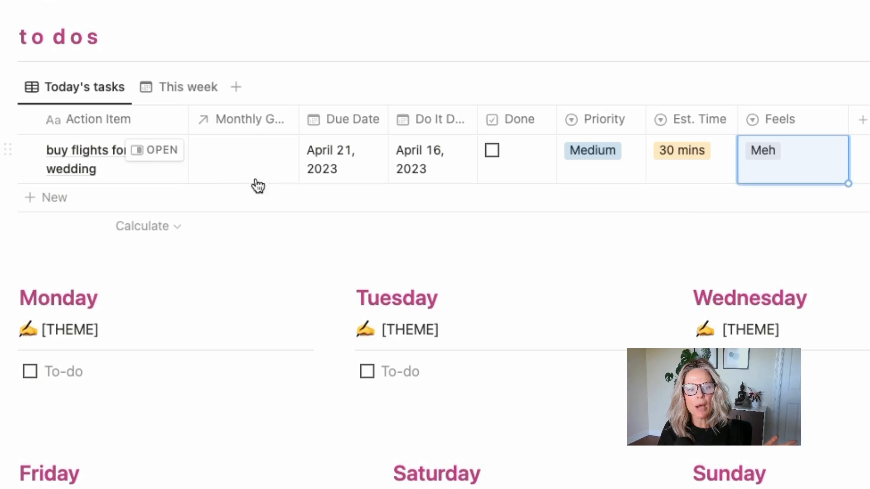
pyautogui.moveTo(225, 162)
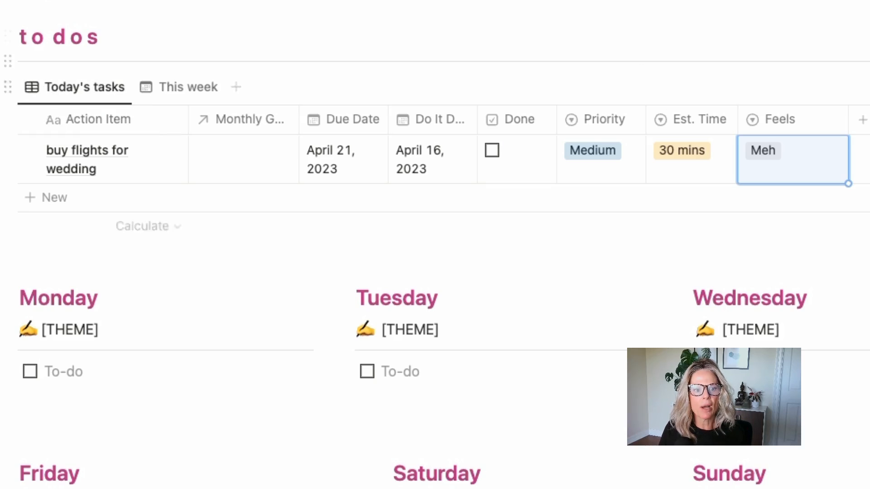
pyautogui.moveTo(433, 172)
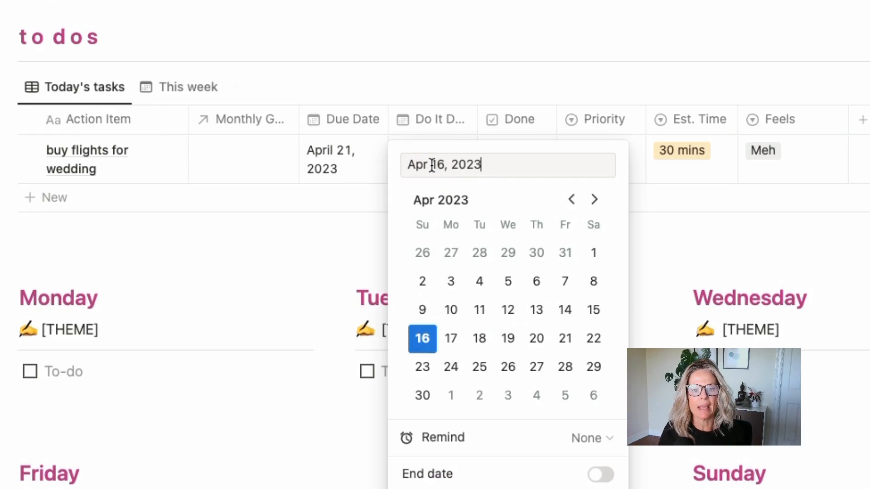
pyautogui.moveTo(536, 338)
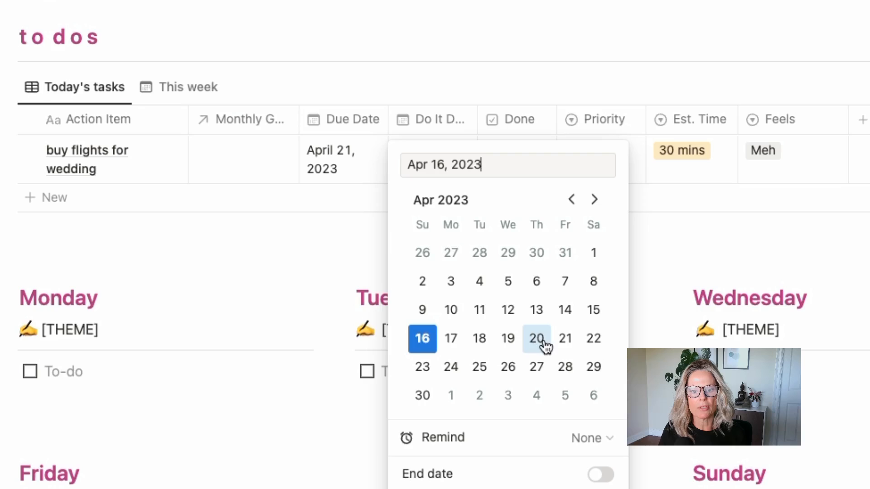
# Step: Move the buy flights for wedding task's do-it date to April 20
pyautogui.click(535, 338)
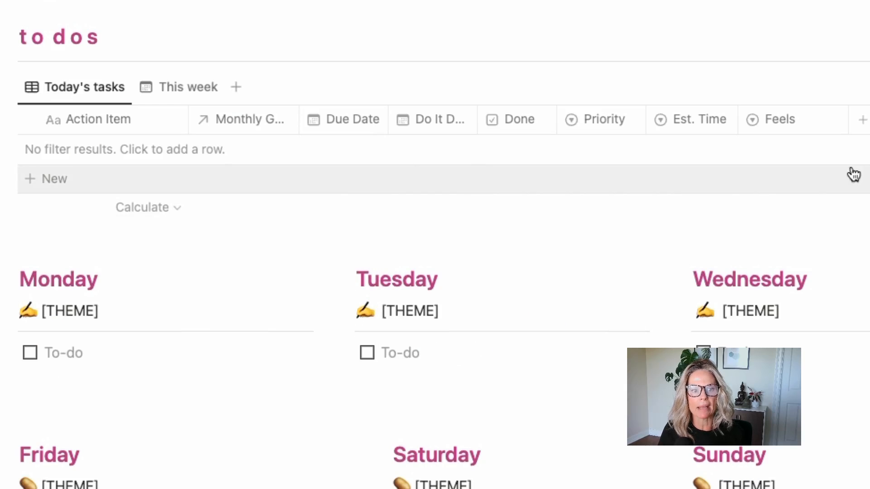
pyautogui.moveTo(335, 167)
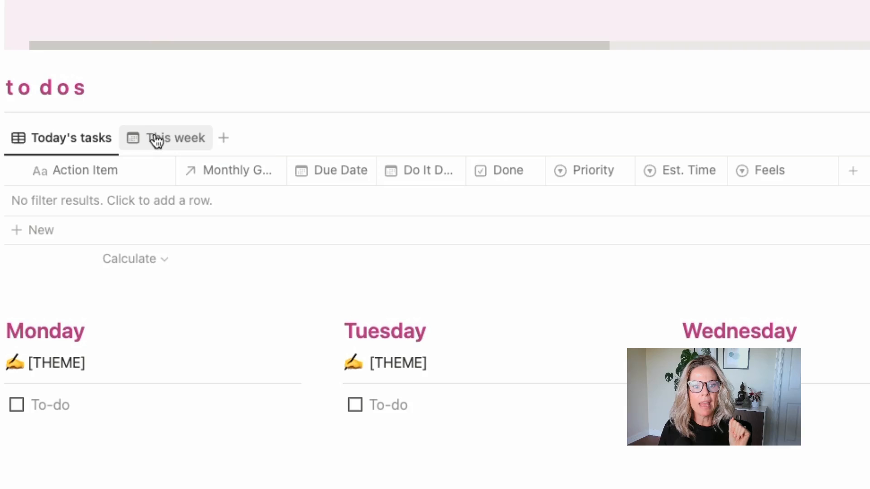
# Step: Switch the to dos to the This week calendar and scroll down to the weekday theme lists
pyautogui.click(175, 138)
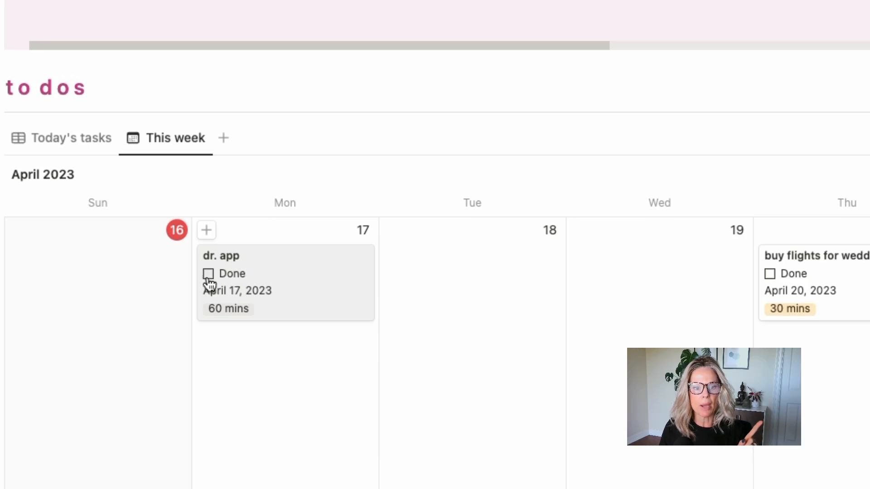
pyautogui.moveTo(229, 279)
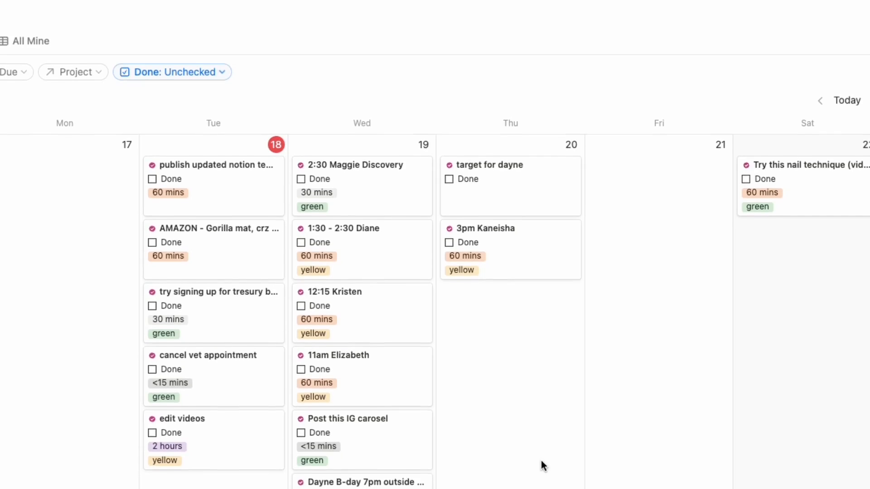
pyautogui.scroll(-3)
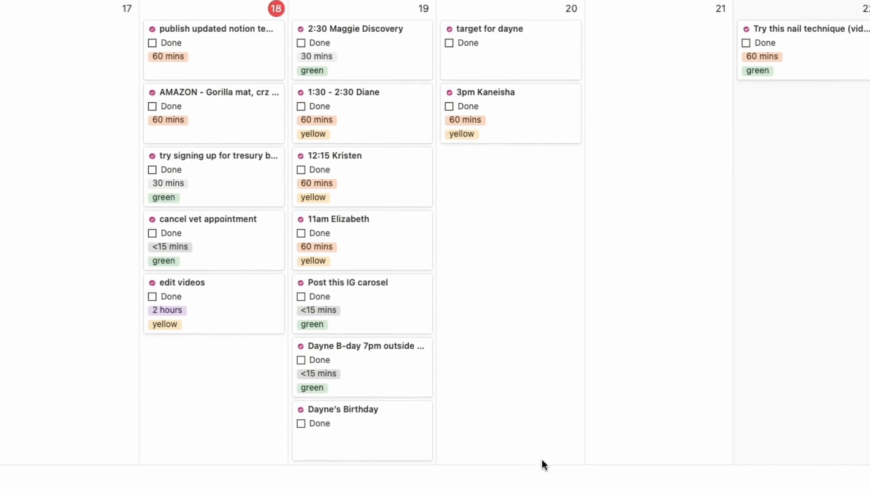
pyautogui.moveTo(525, 102)
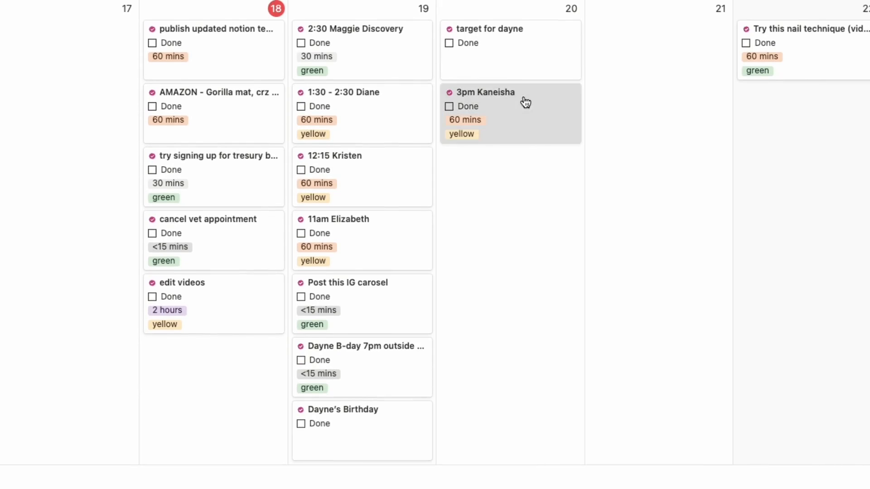
pyautogui.moveTo(510, 113); pyautogui.dragTo(659, 50)
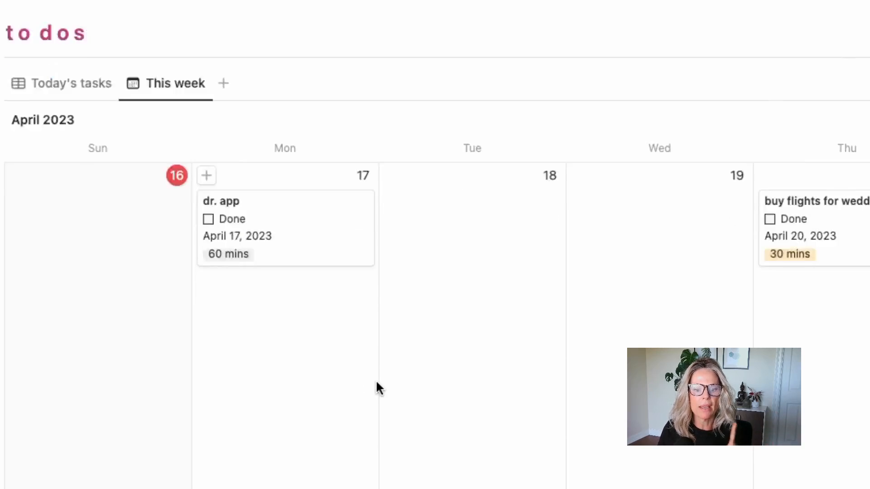
pyautogui.scroll(-3)
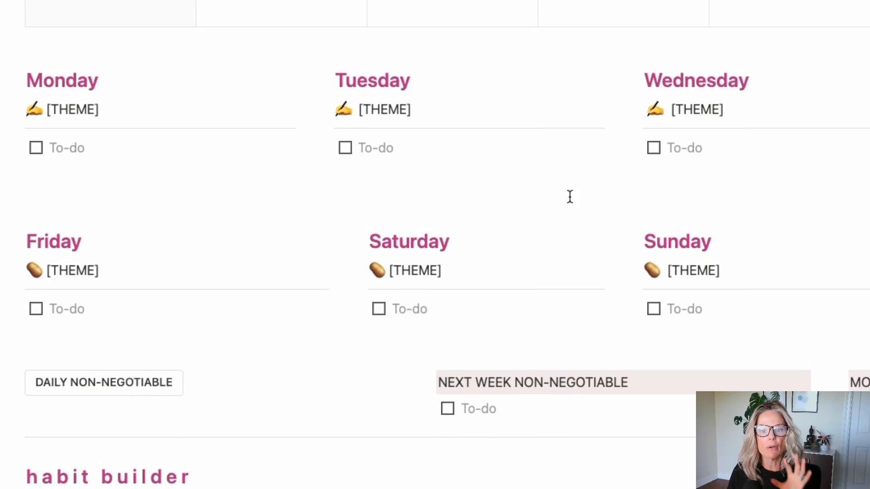
pyautogui.moveTo(341, 184)
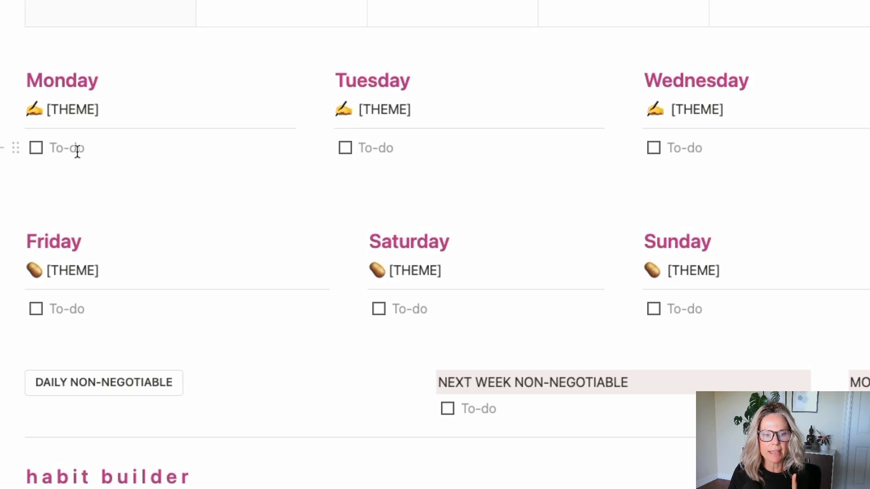
# Step: Write 'dr appt' as Monday's to-do and 'grocery shoppng' as Tuesday's to-do
pyautogui.click(66, 148)
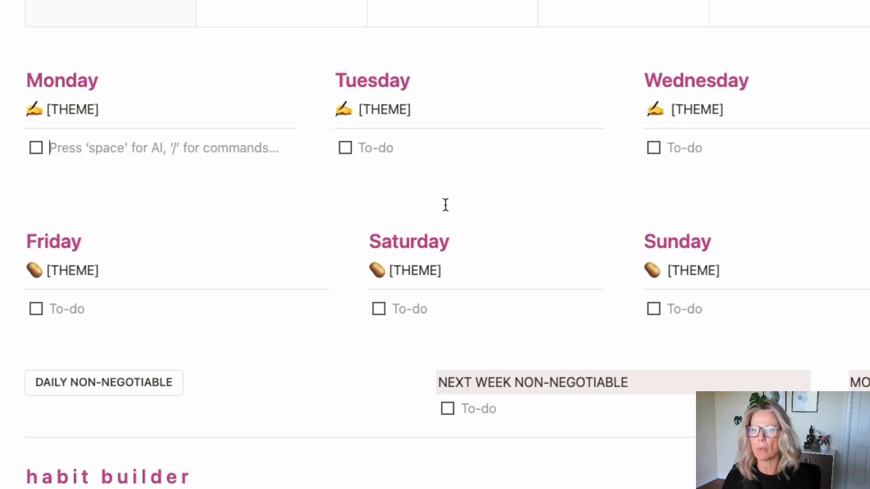
pyautogui.write('dr app')
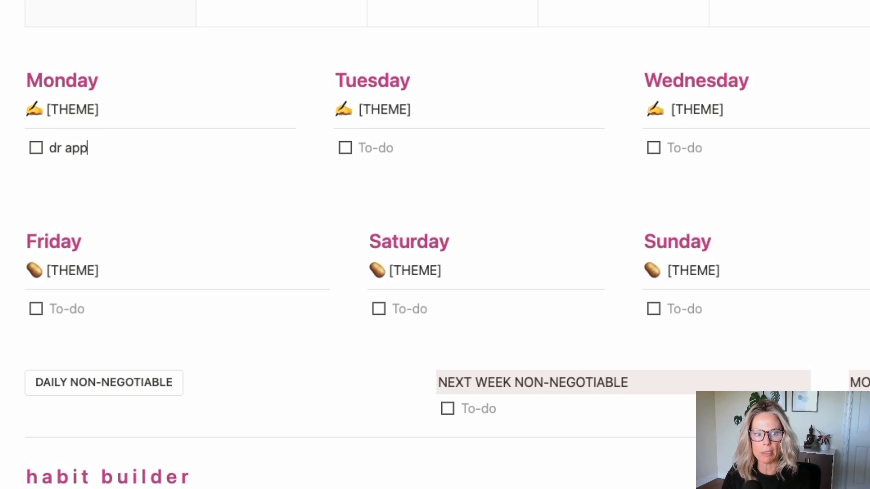
pyautogui.write('t')
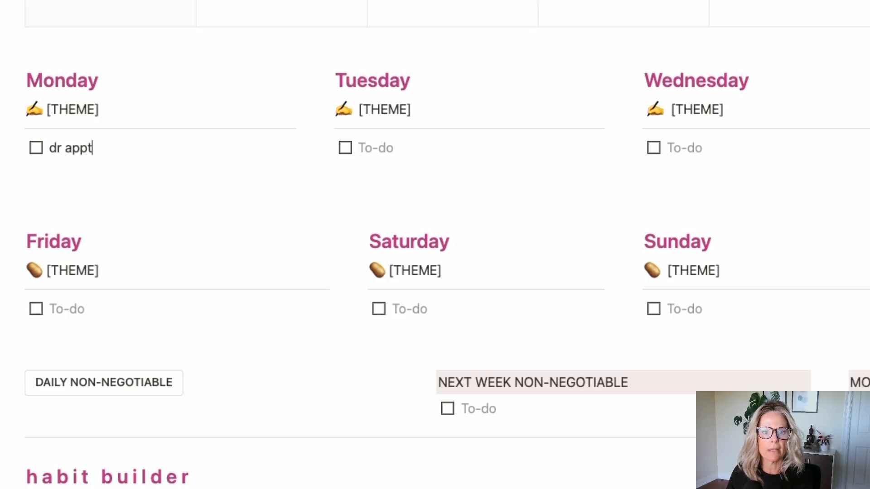
pyautogui.click(389, 148)
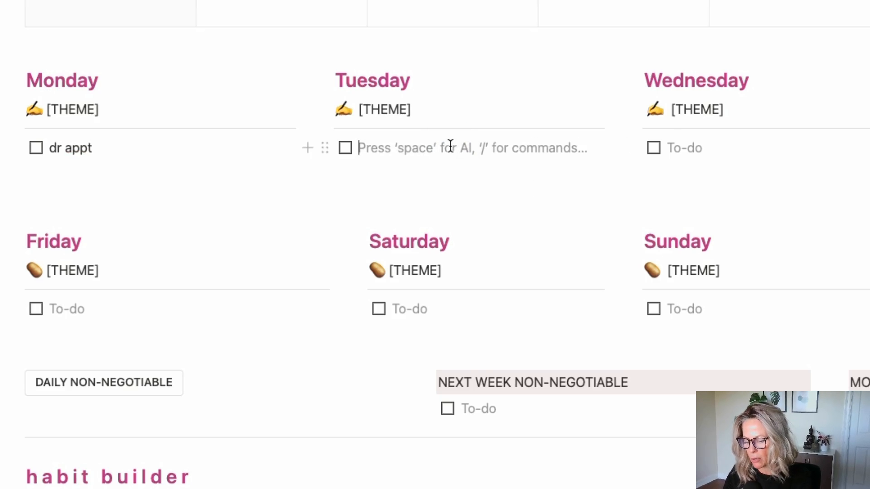
pyautogui.write('grocery')
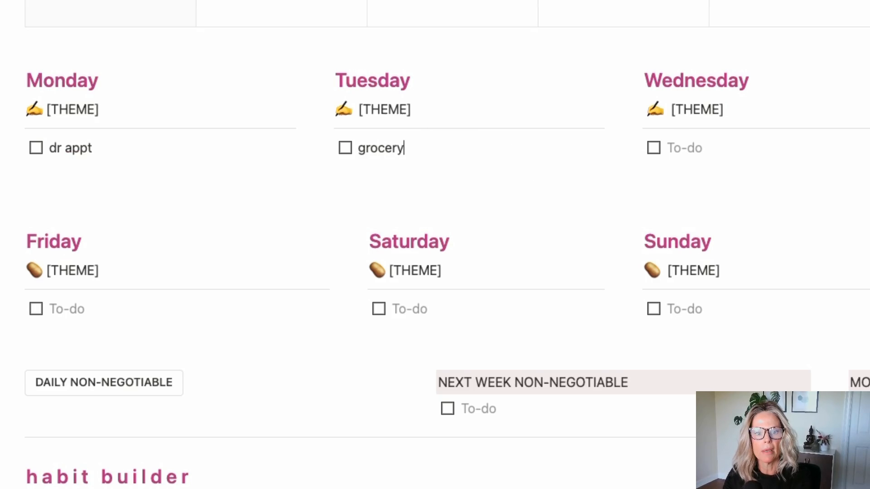
pyautogui.write('shoppng')
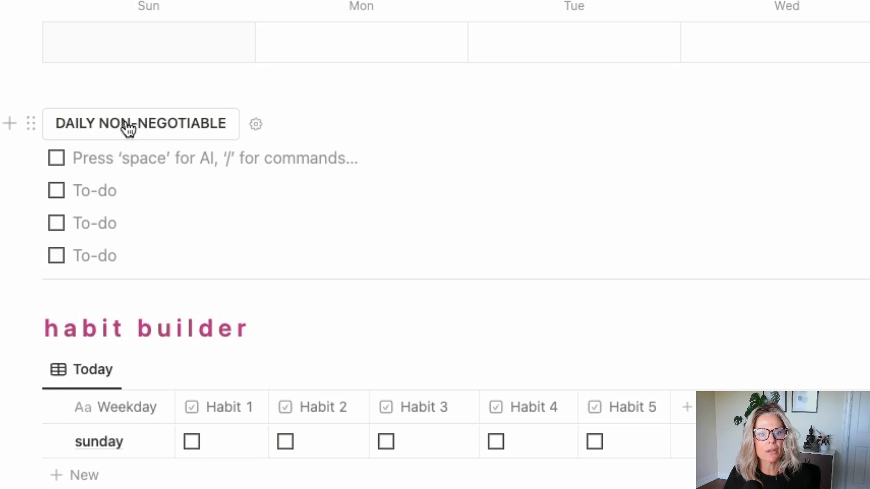
pyautogui.moveTo(102, 223)
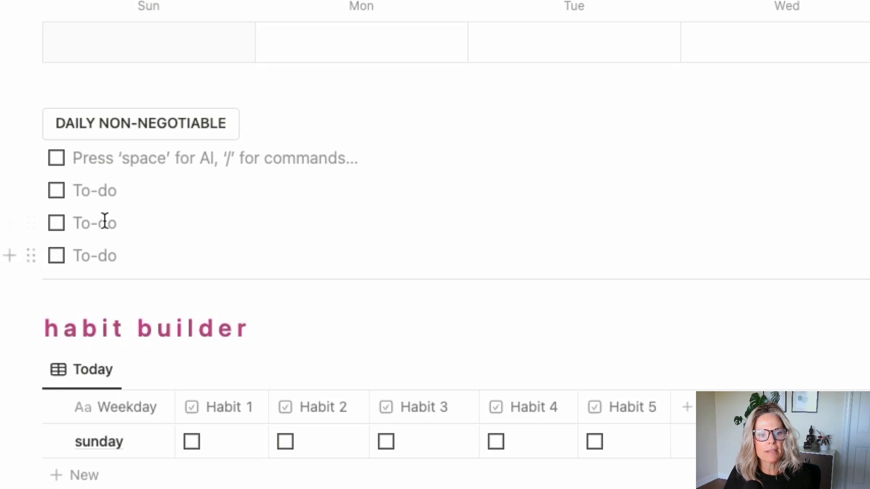
pyautogui.moveTo(285, 256)
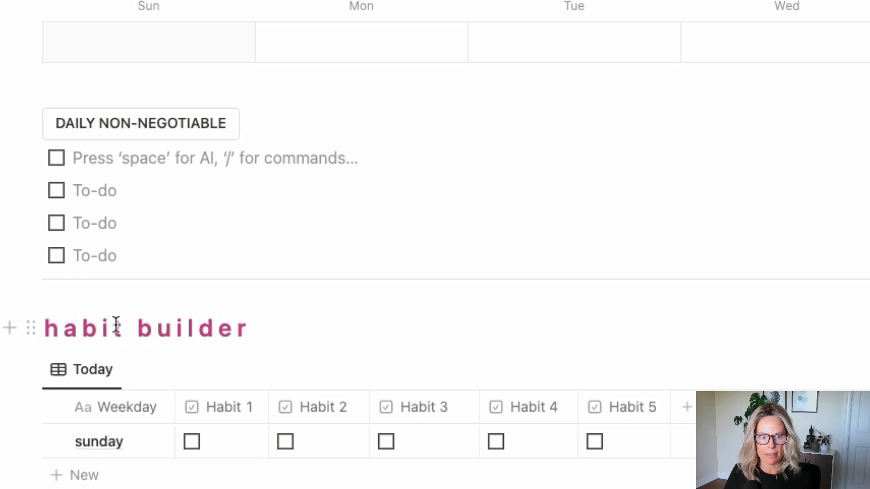
pyautogui.moveTo(125, 169)
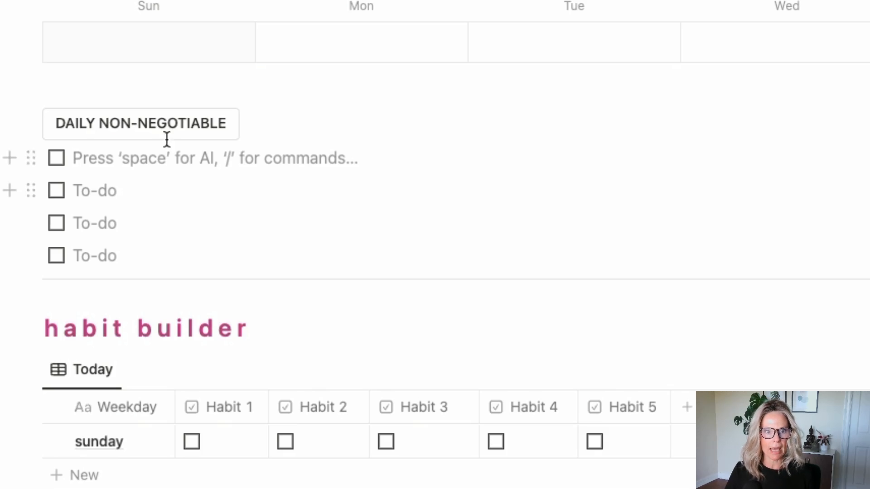
pyautogui.click(141, 123)
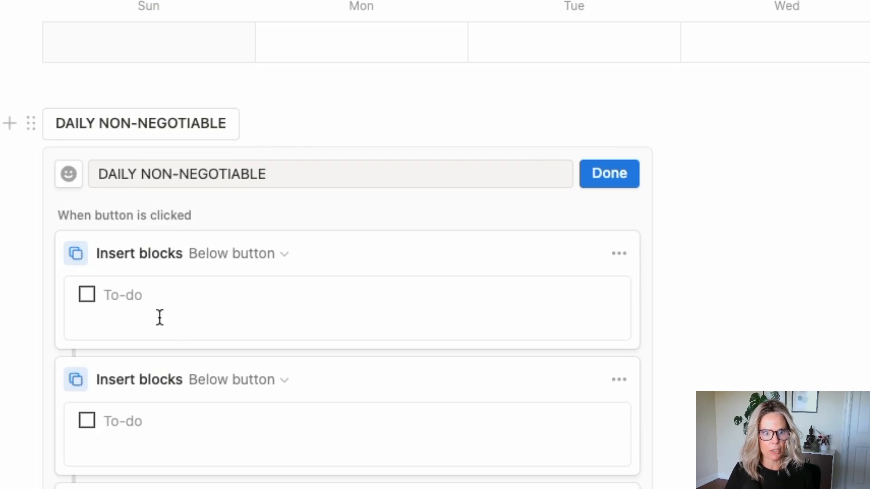
pyautogui.click(143, 420)
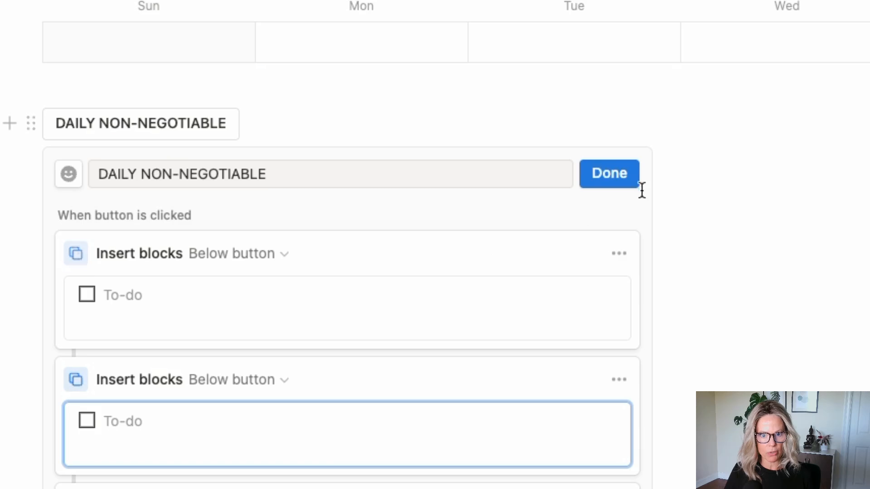
pyautogui.click(608, 173)
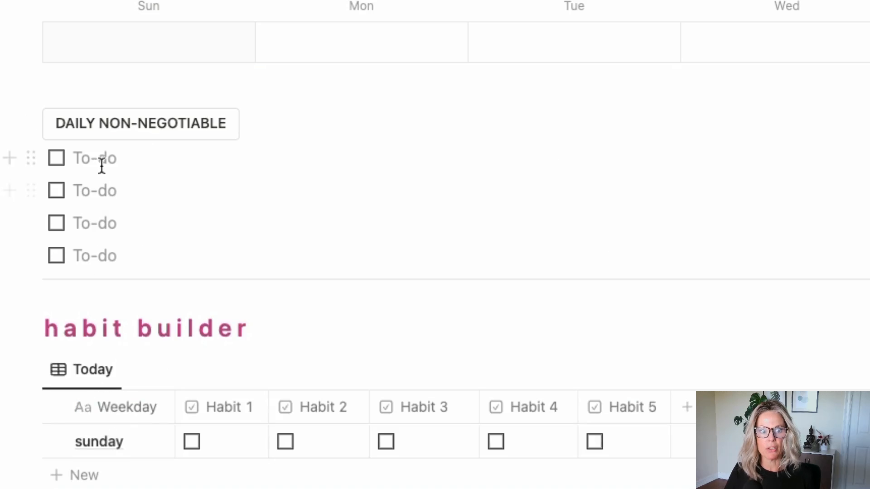
pyautogui.moveTo(160, 192)
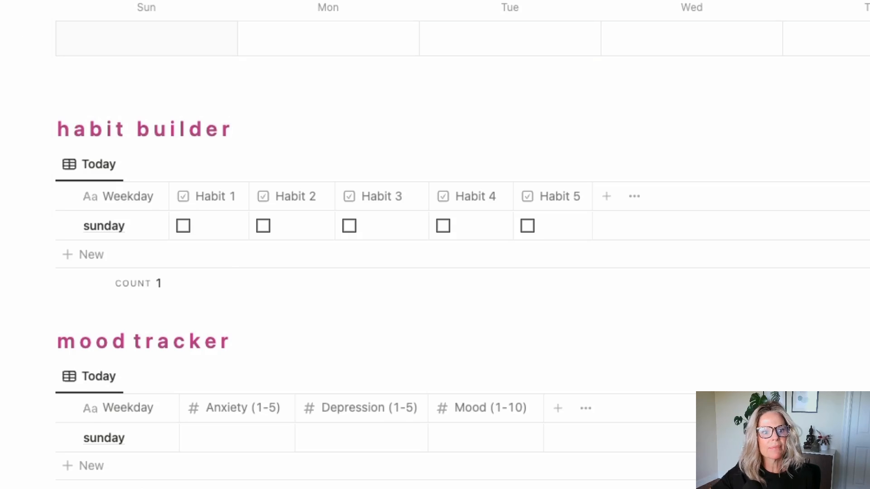
pyautogui.scroll(-3)
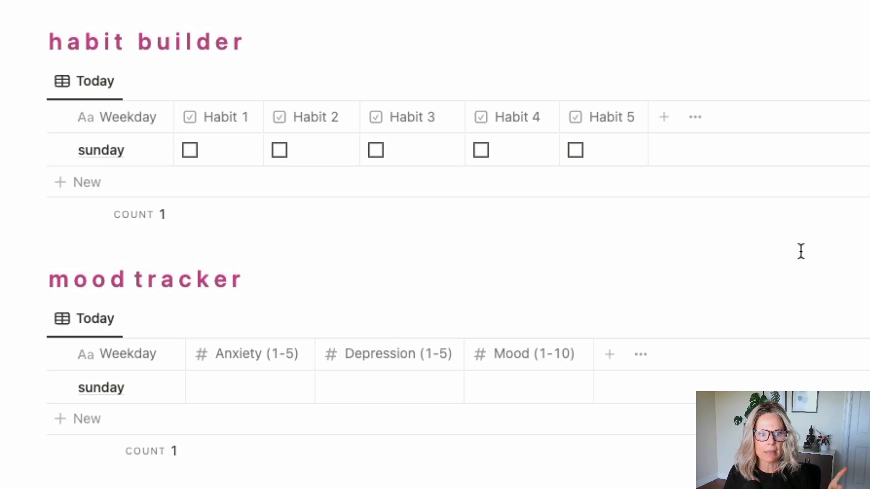
pyautogui.moveTo(625, 142)
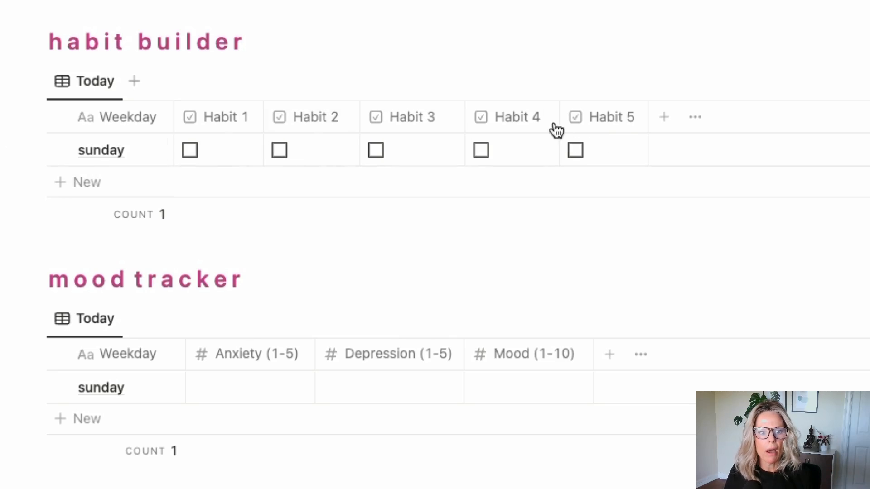
# Step: Rename the Habit 1 column to workout and tick it for the day
pyautogui.click(225, 117)
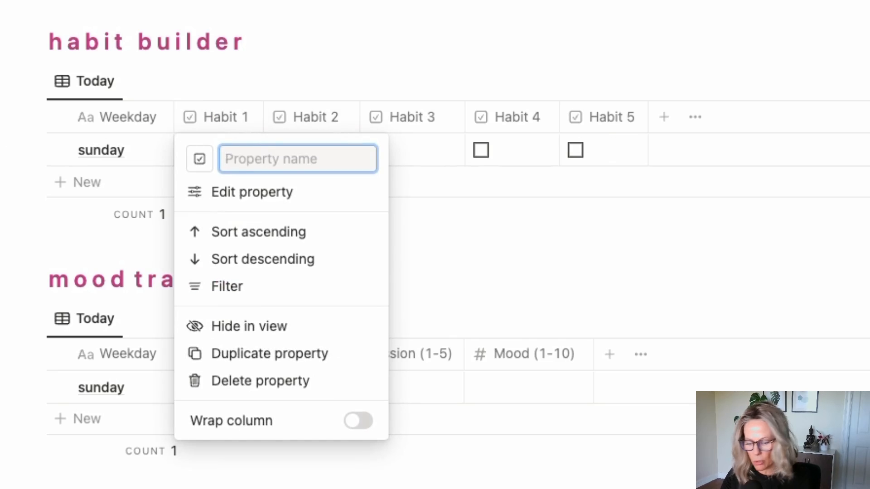
pyautogui.write('workout')
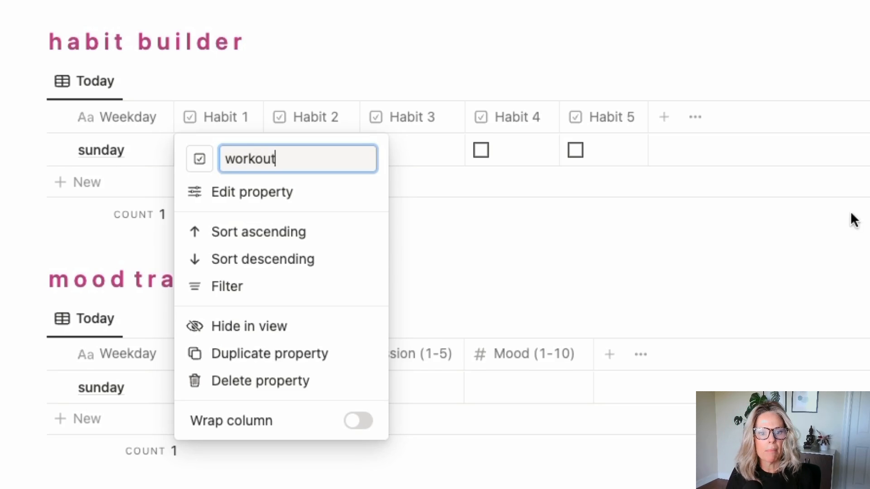
pyautogui.press('Enter')
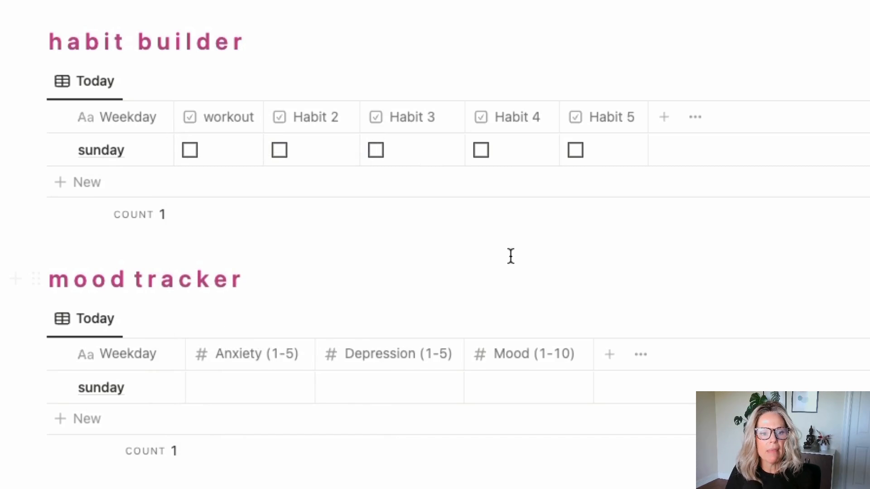
pyautogui.click(189, 149)
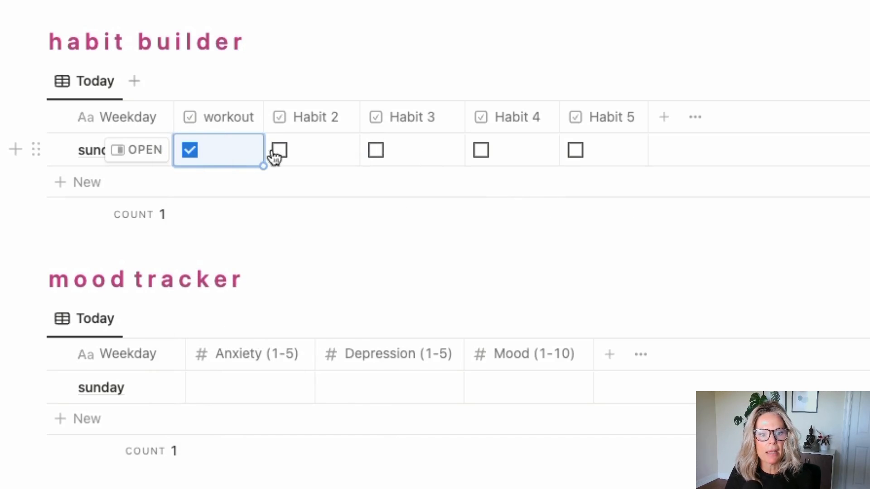
# Step: Rename the row's weekday to monday and tick Habit 2 and Habit 3
pyautogui.click(375, 150)
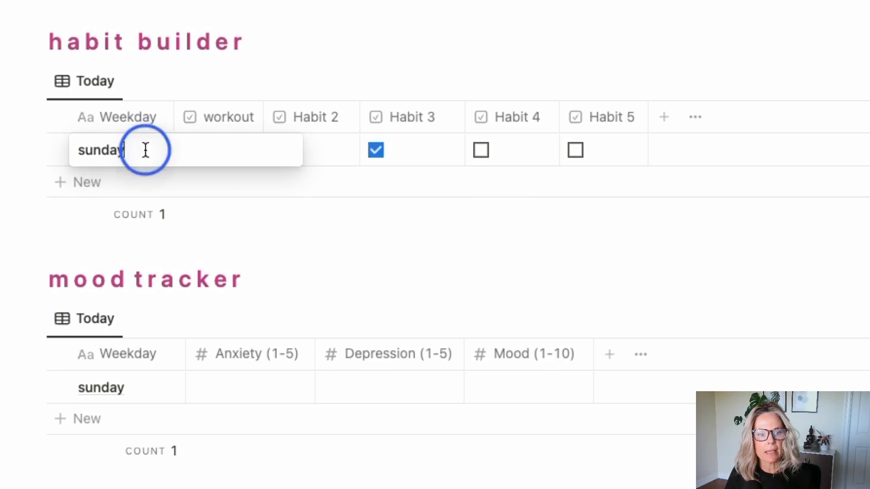
pyautogui.write('monda')
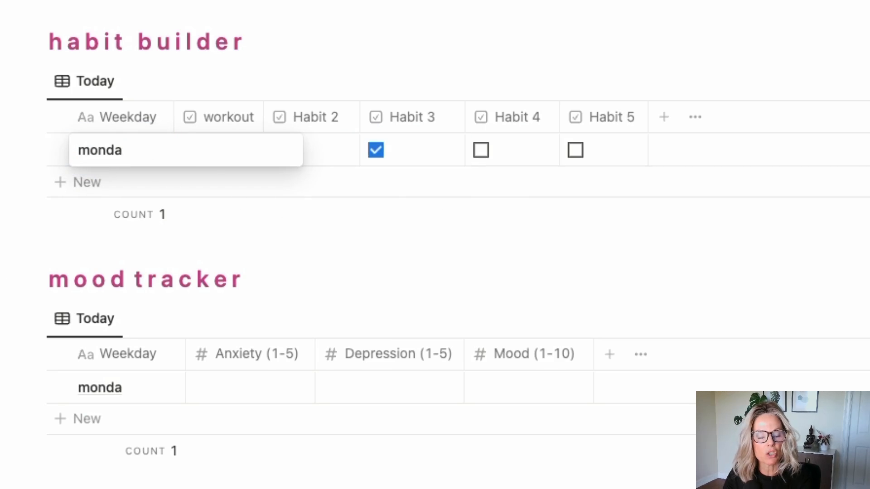
pyautogui.write('y')
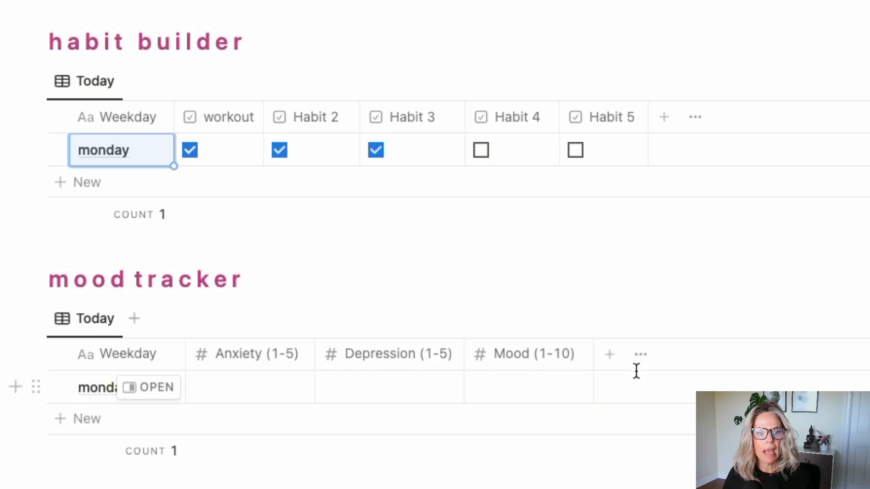
pyautogui.click(189, 150)
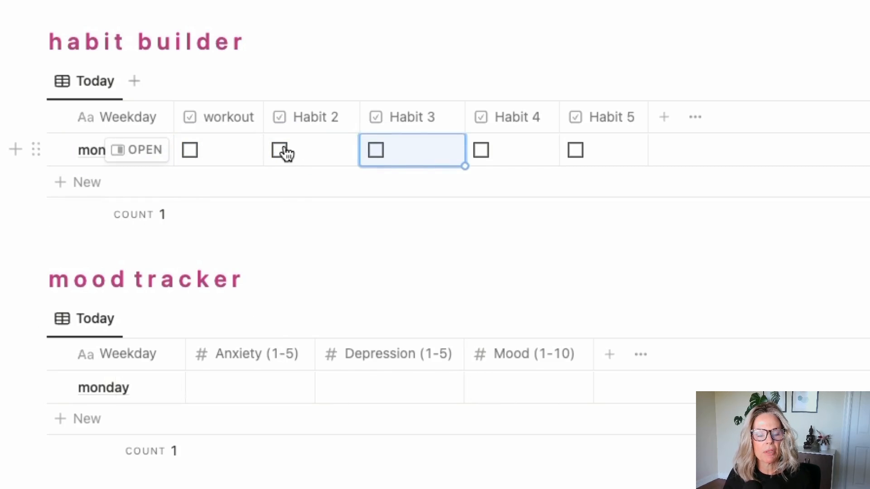
pyautogui.click(278, 150)
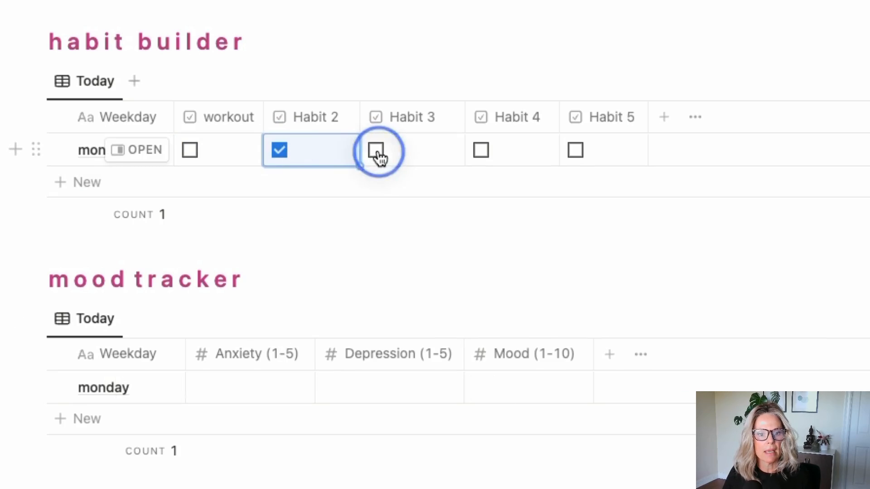
pyautogui.click(375, 149)
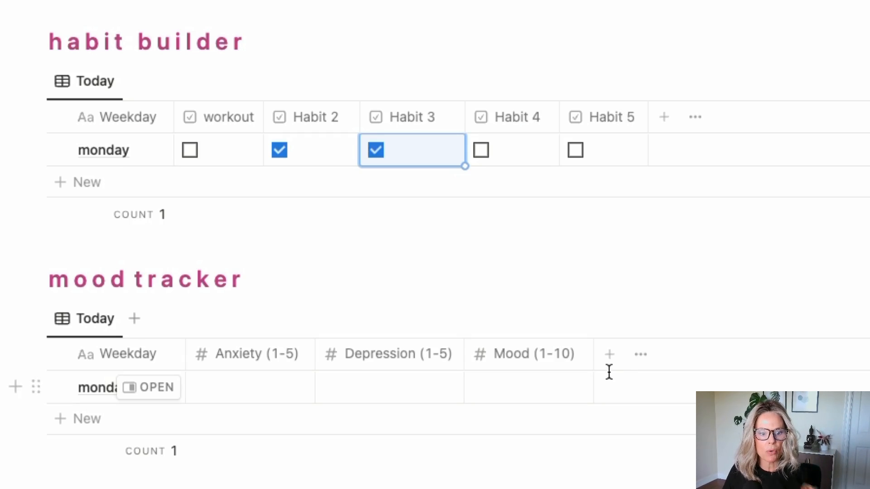
pyautogui.scroll(-3)
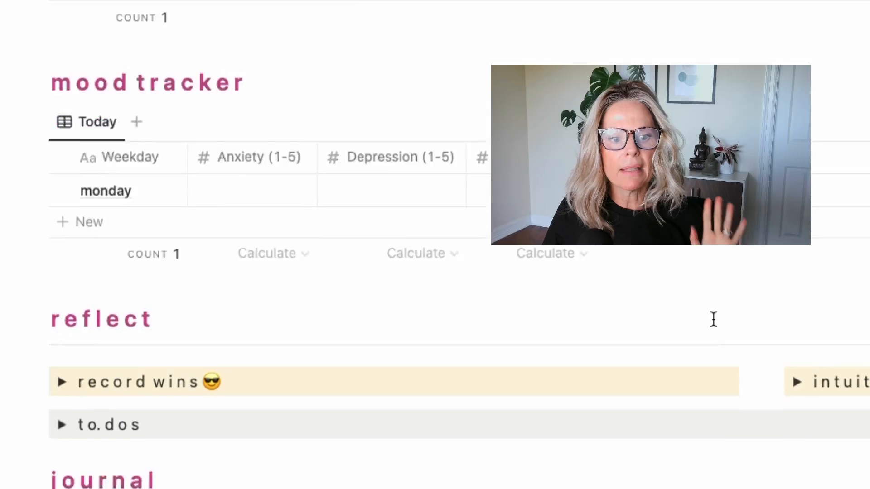
pyautogui.scroll(-3)
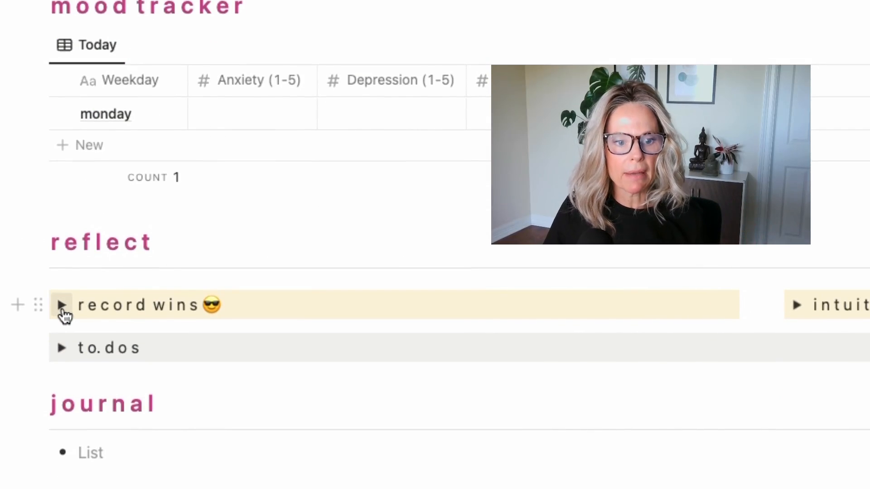
pyautogui.click(62, 306)
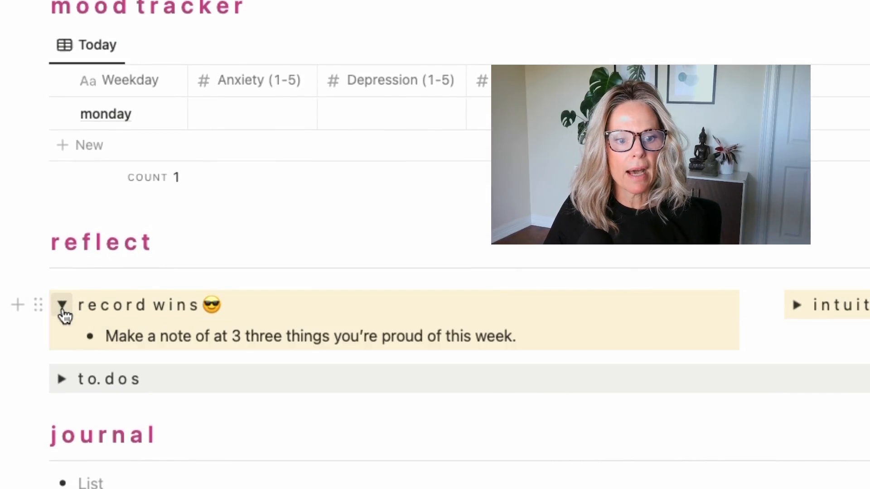
pyautogui.click(63, 305)
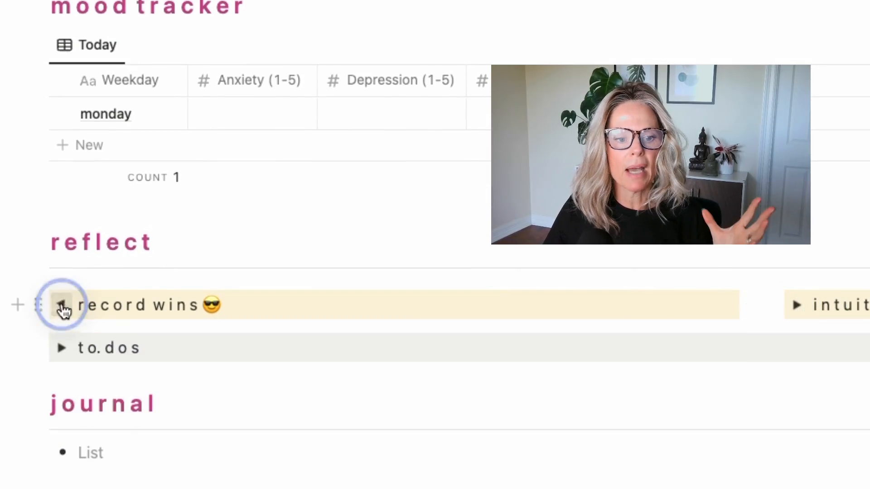
pyautogui.click(63, 306)
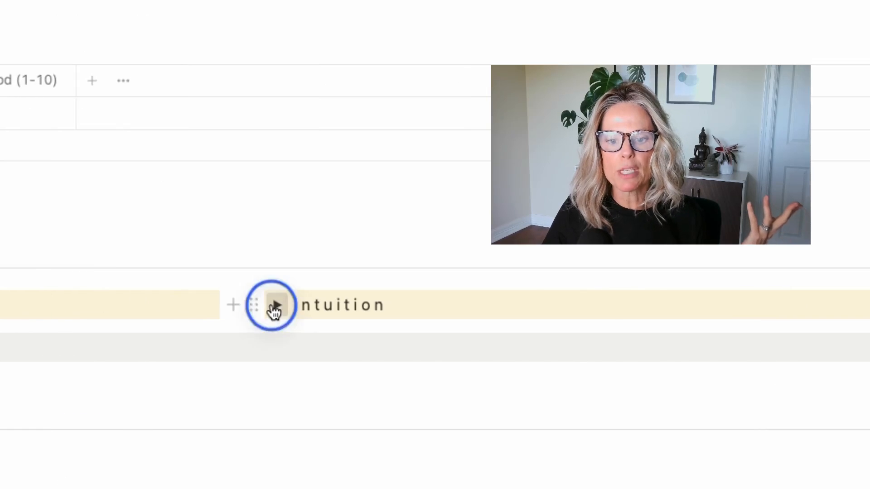
pyautogui.click(279, 306)
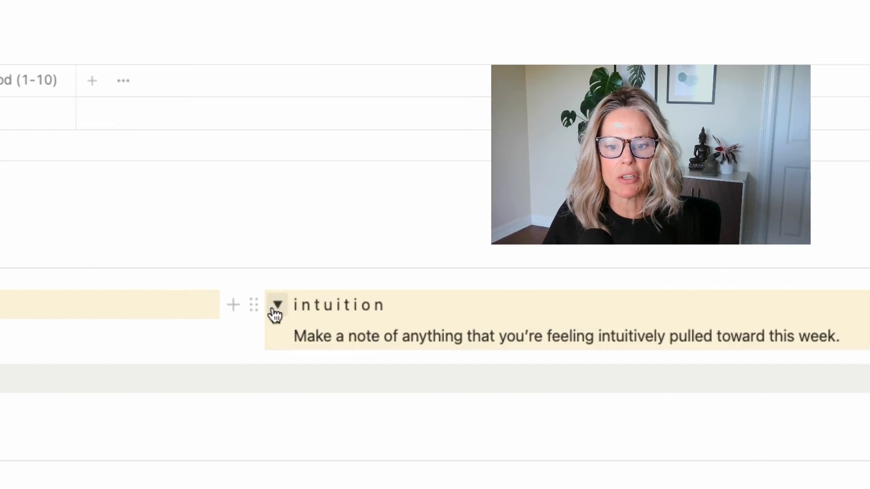
pyautogui.click(279, 305)
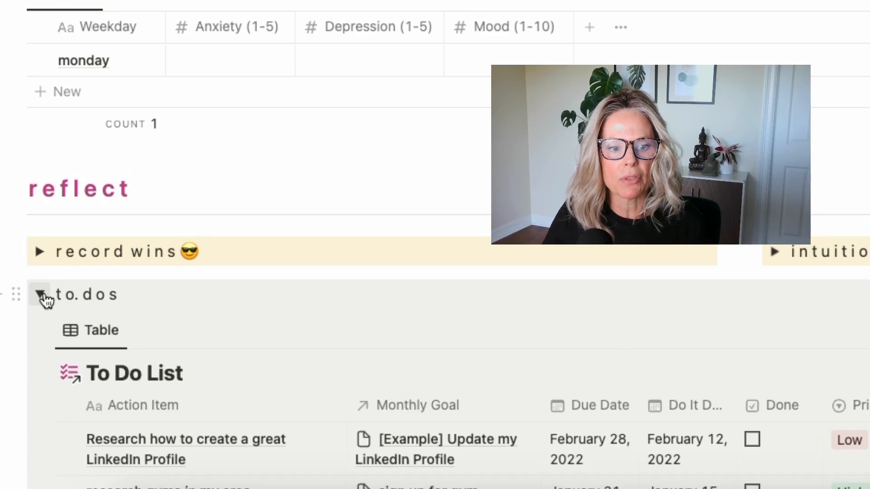
pyautogui.click(40, 295)
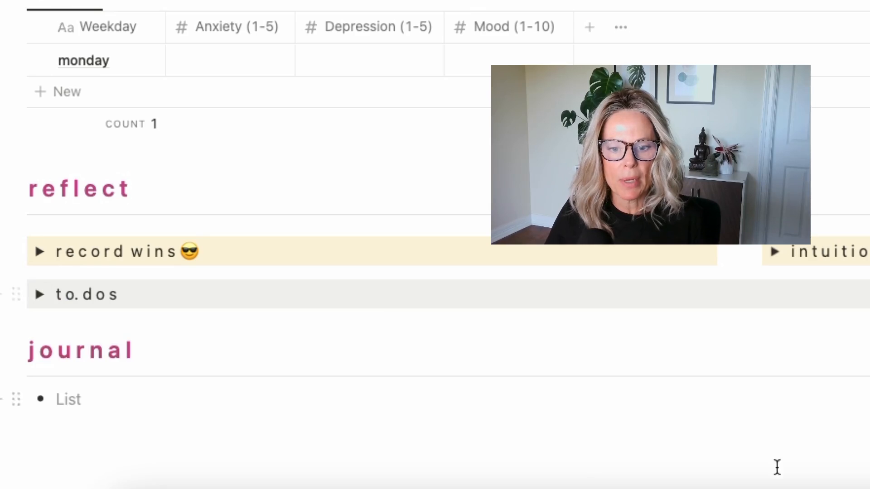
pyautogui.scroll(-3)
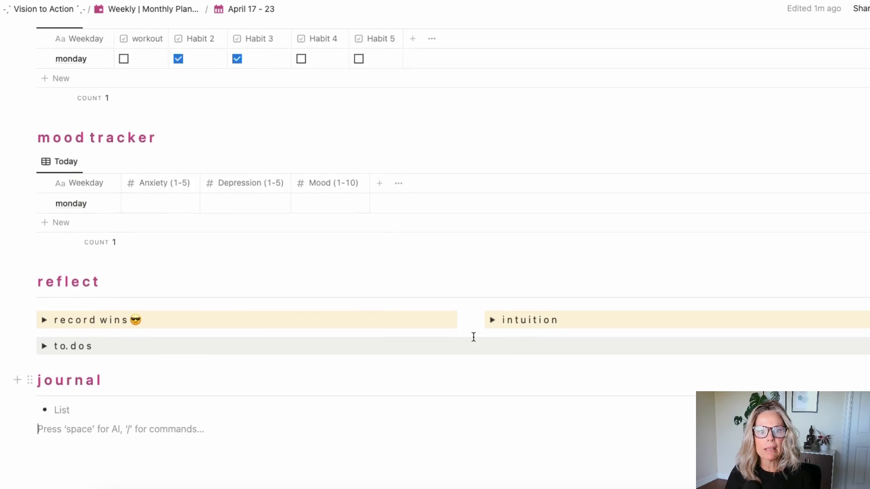
pyautogui.scroll(-3)
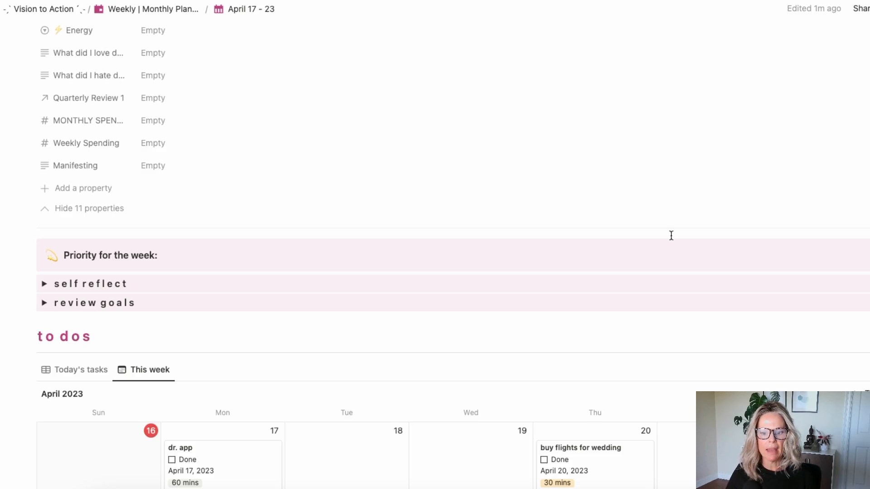
pyautogui.scroll(-3)
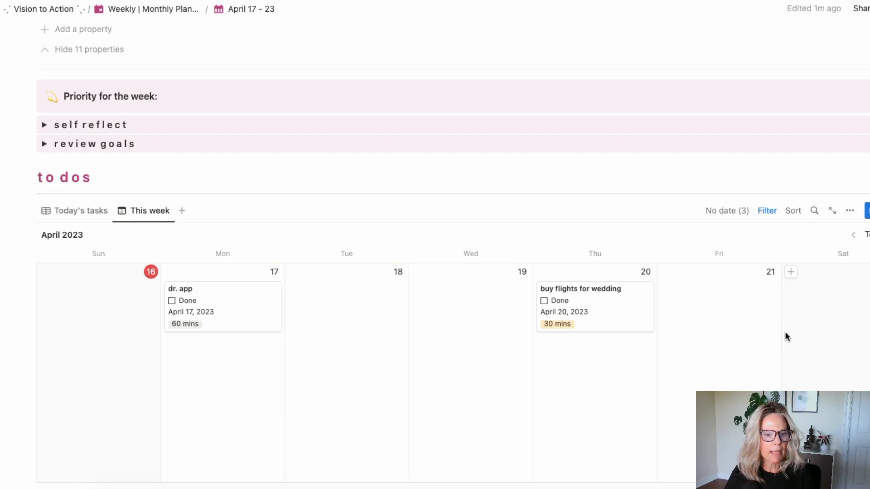
pyautogui.scroll(-3)
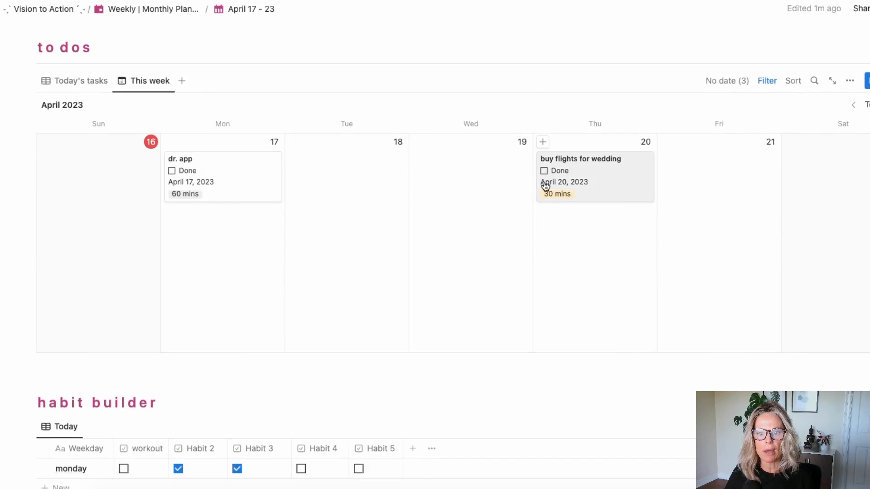
pyautogui.scroll(-3)
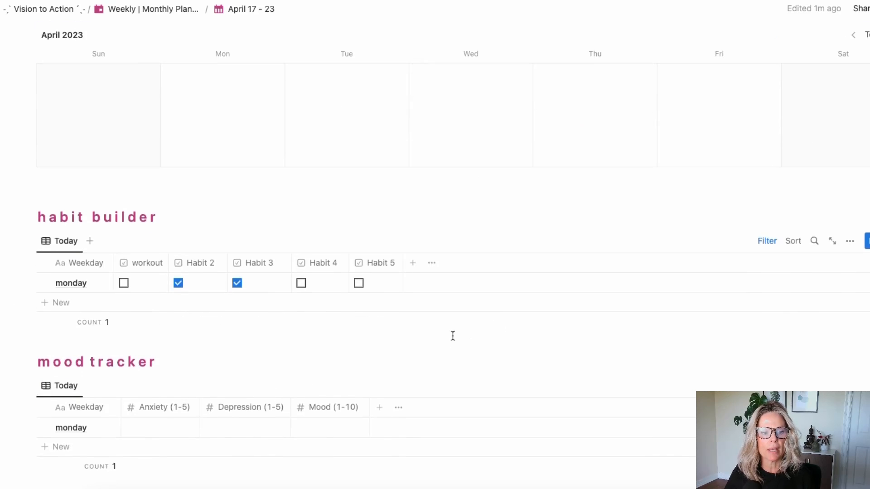
pyautogui.scroll(-3)
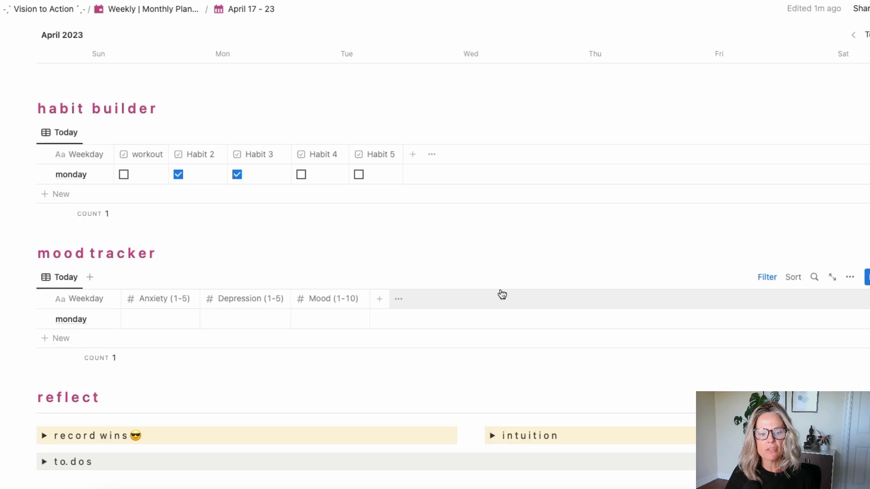
pyautogui.scroll(-3)
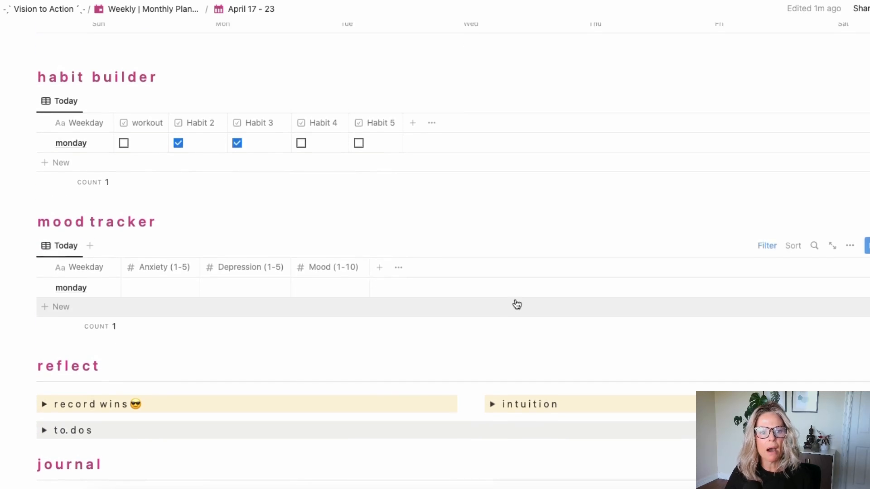
pyautogui.scroll(-3)
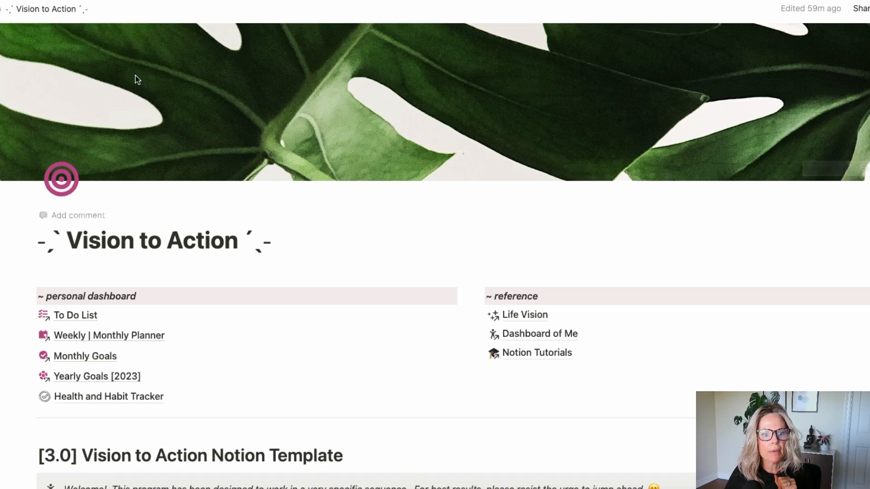
# Step: Open the Health and Habit Tracker page from the personal dashboard and scroll through it
pyautogui.scroll(-3)
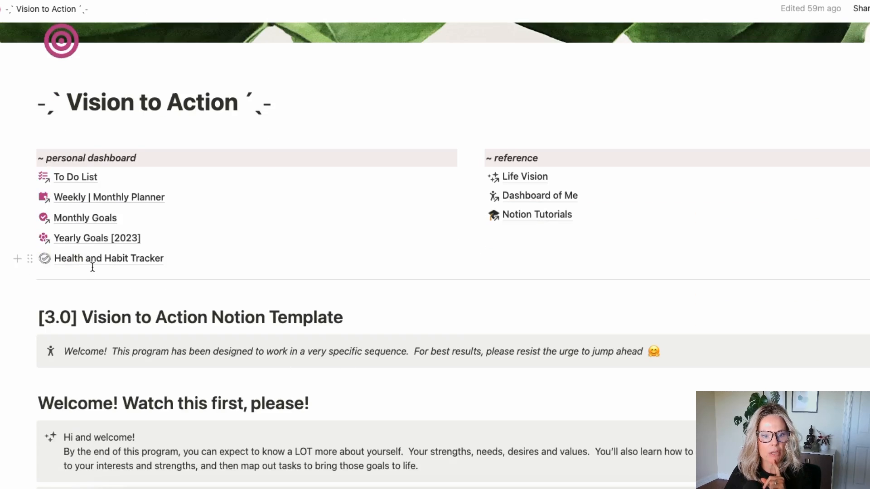
pyautogui.click(109, 258)
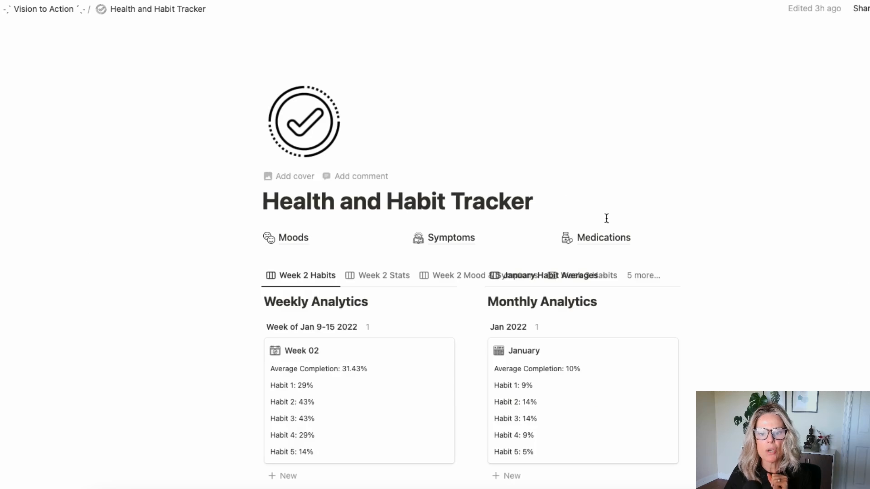
pyautogui.scroll(-3)
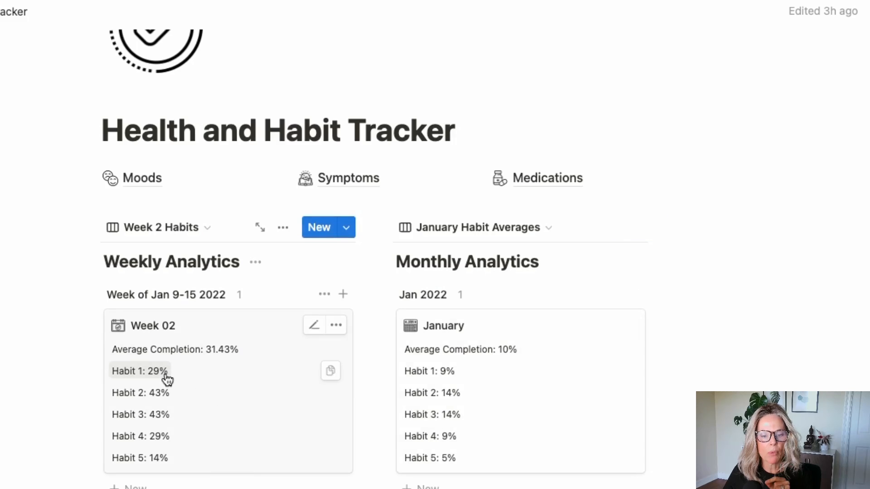
pyautogui.moveTo(163, 379)
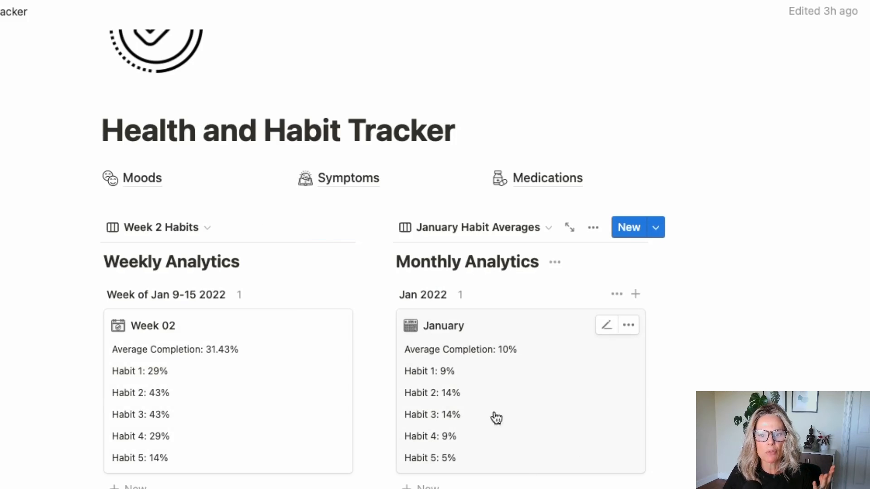
pyautogui.scroll(-3)
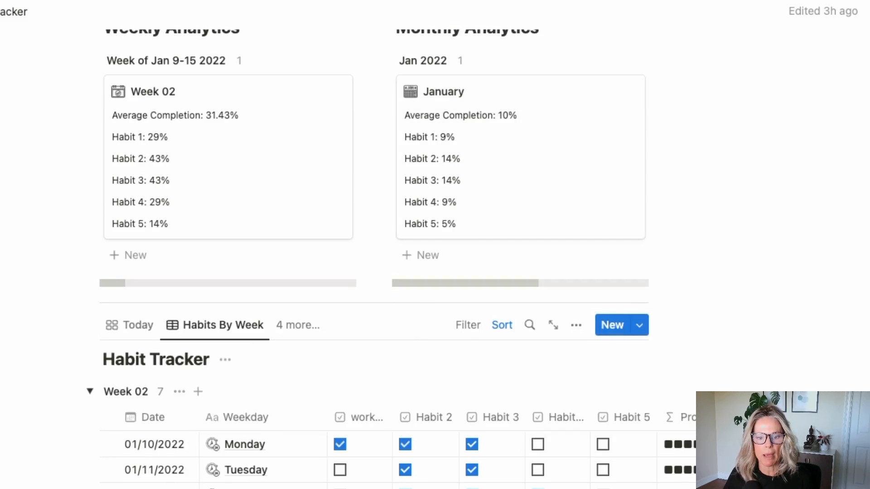
pyautogui.scroll(-3)
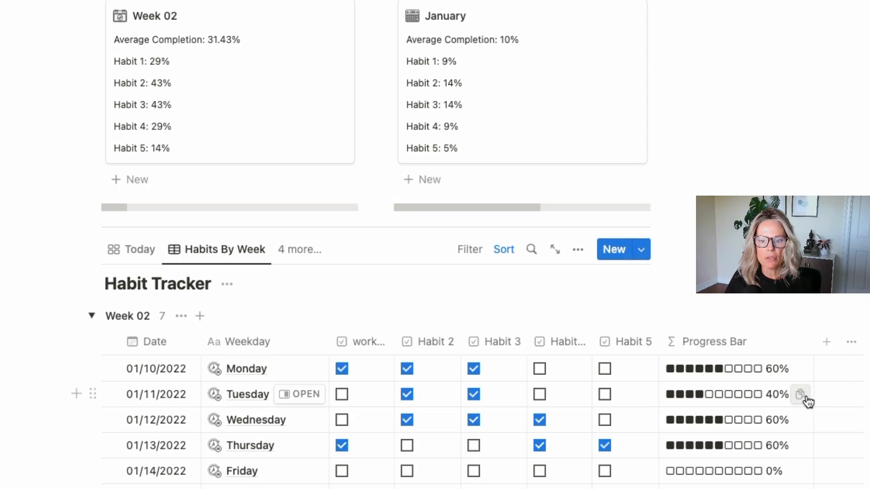
pyautogui.moveTo(801, 420)
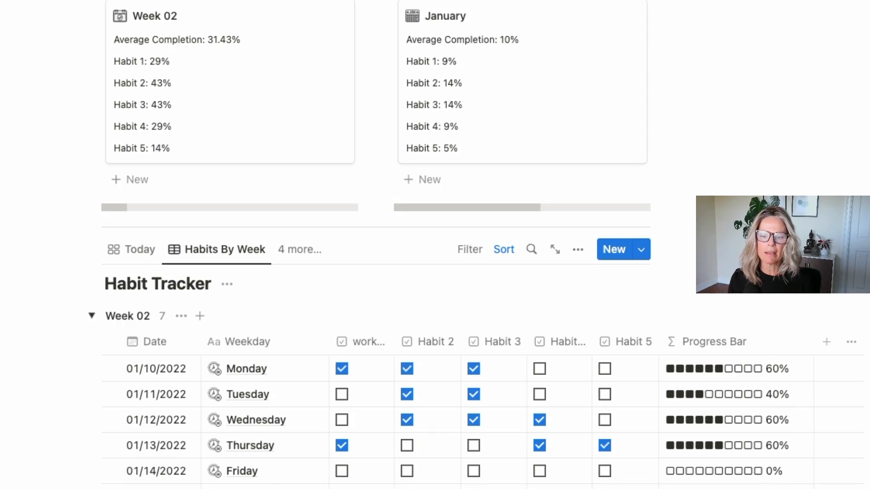
pyautogui.scroll(-3)
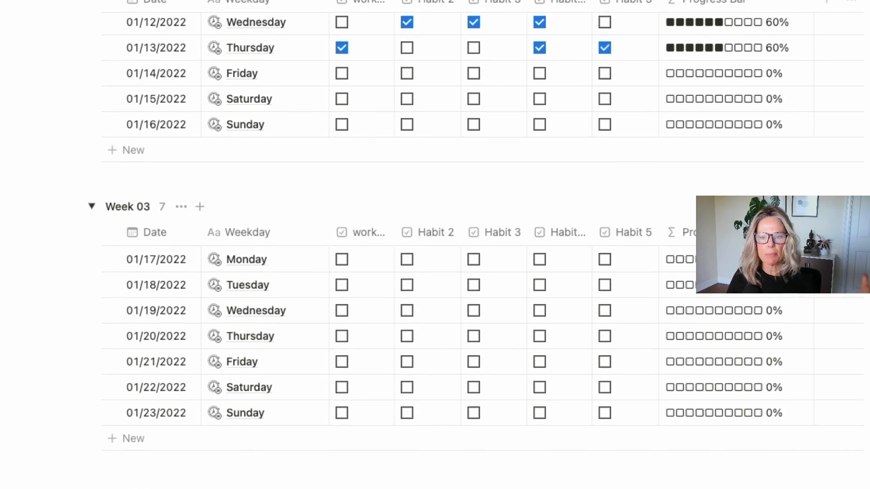
pyautogui.scroll(-3)
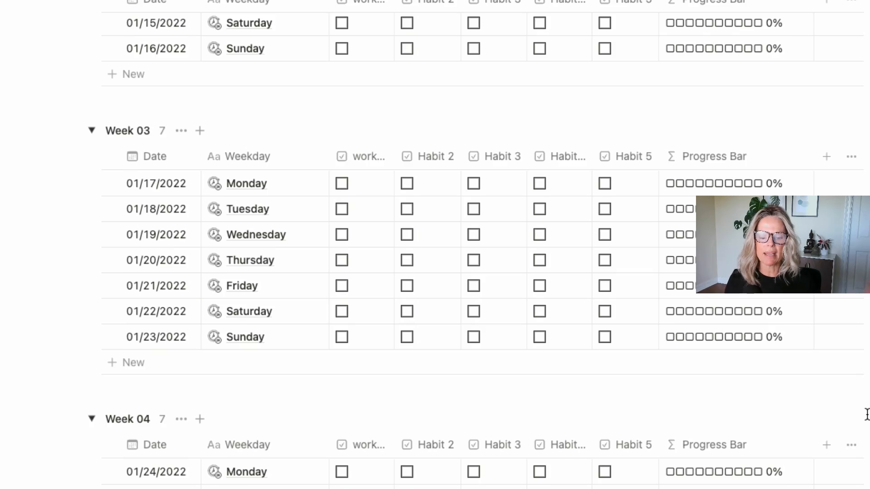
pyautogui.scroll(-3)
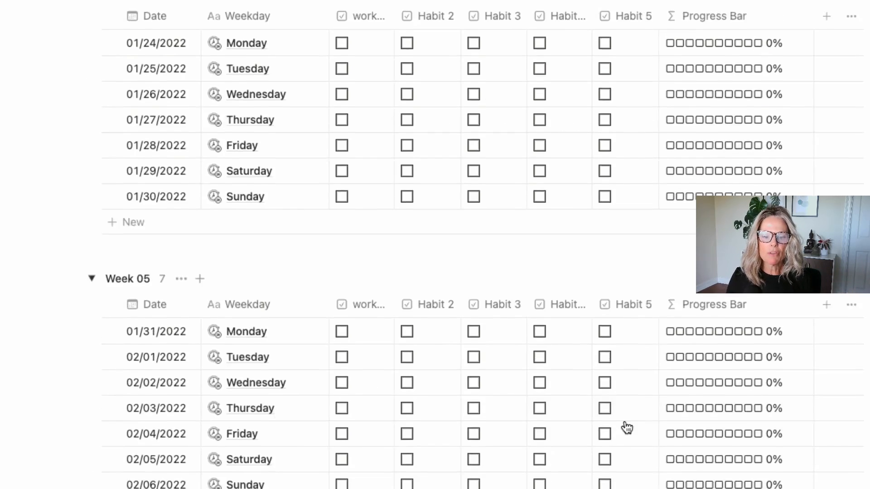
pyautogui.scroll(-3)
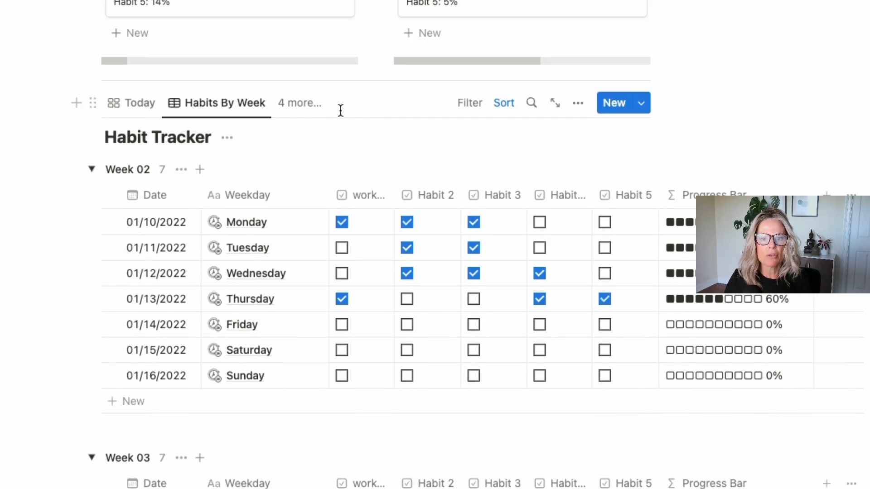
# Step: Switch the Habit Tracker to its Stats By Month view
pyautogui.click(299, 103)
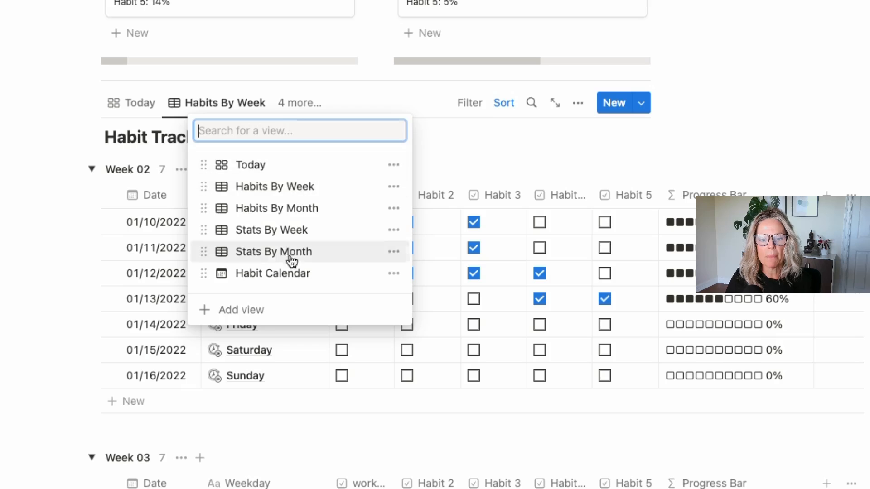
pyautogui.click(274, 252)
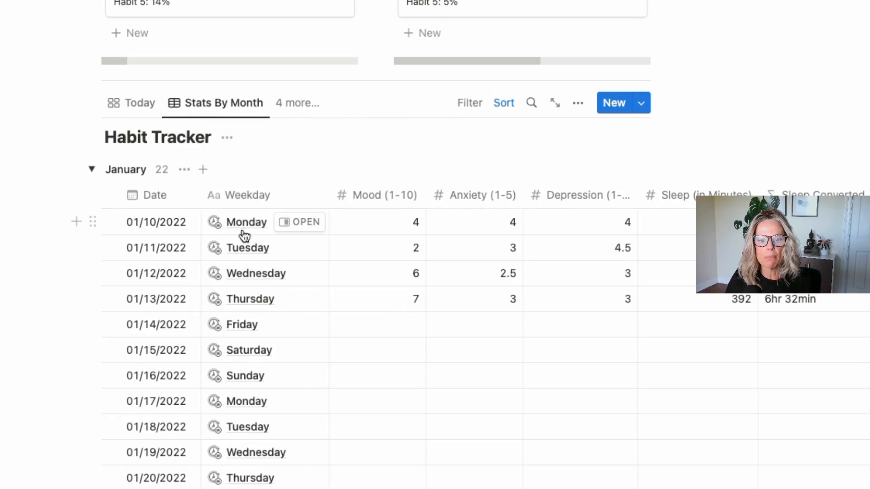
pyautogui.moveTo(261, 358)
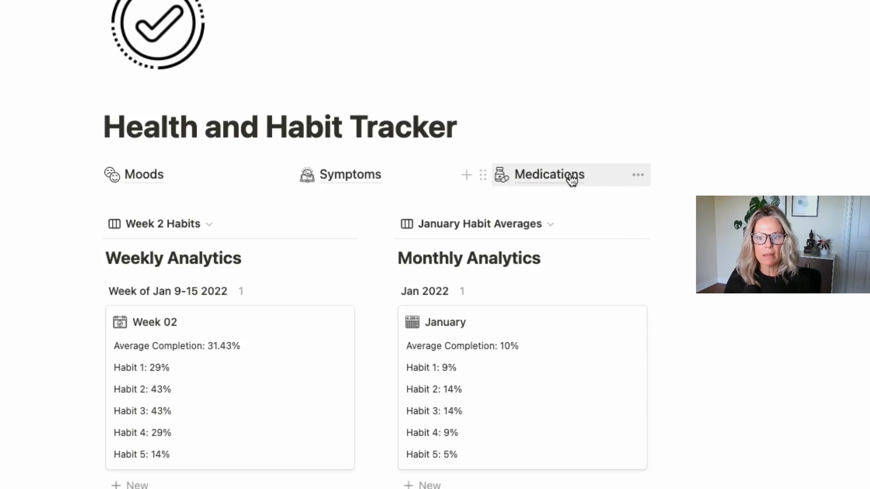
# Step: Open the Medications page from the Health and Habit Tracker
pyautogui.click(549, 174)
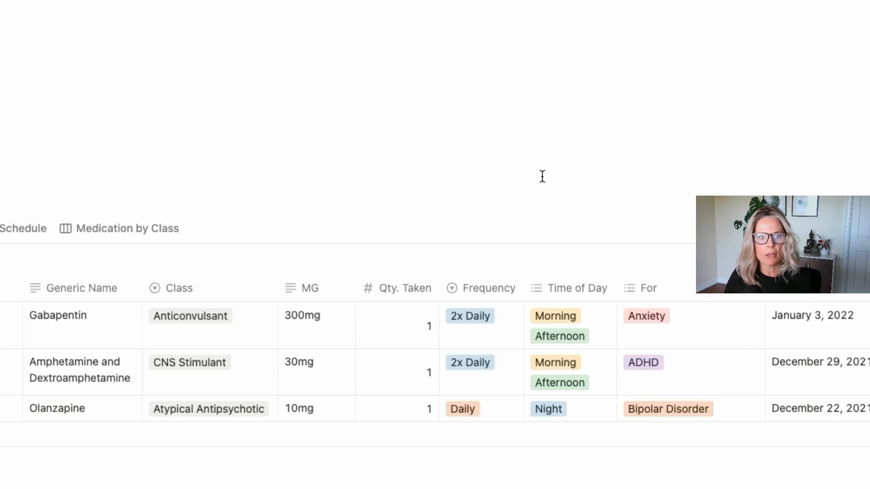